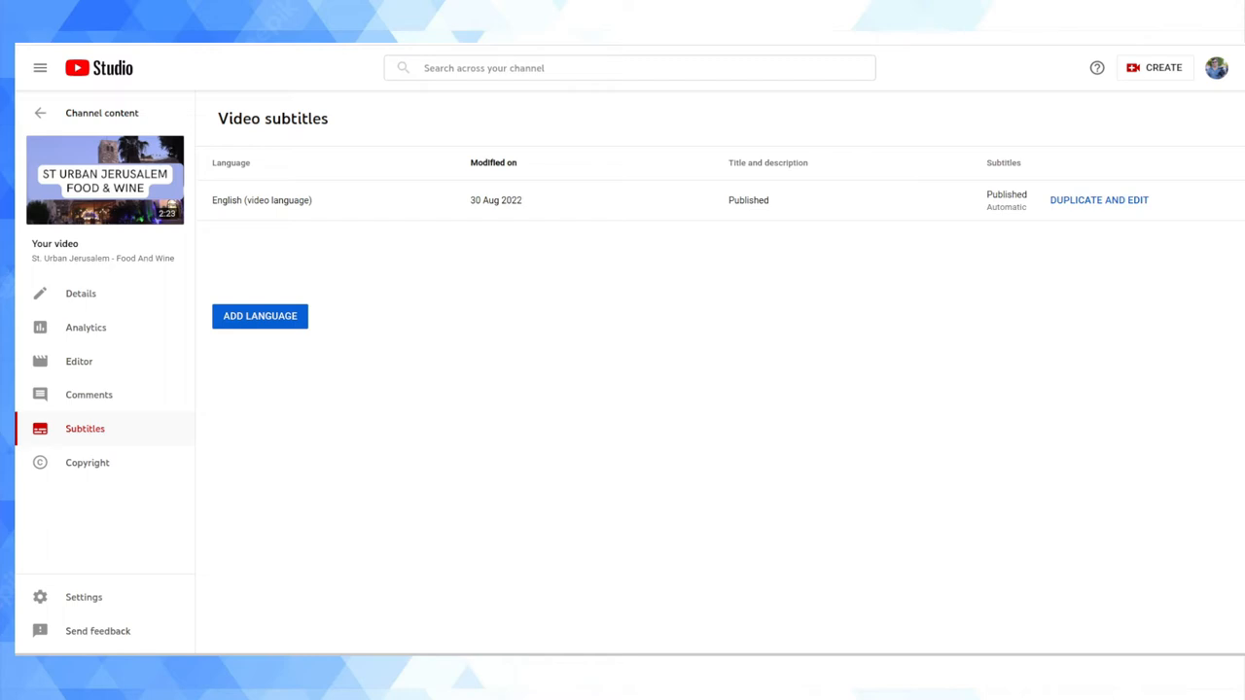
{"action": "mouse_move", "coordinate": [151, 229]}
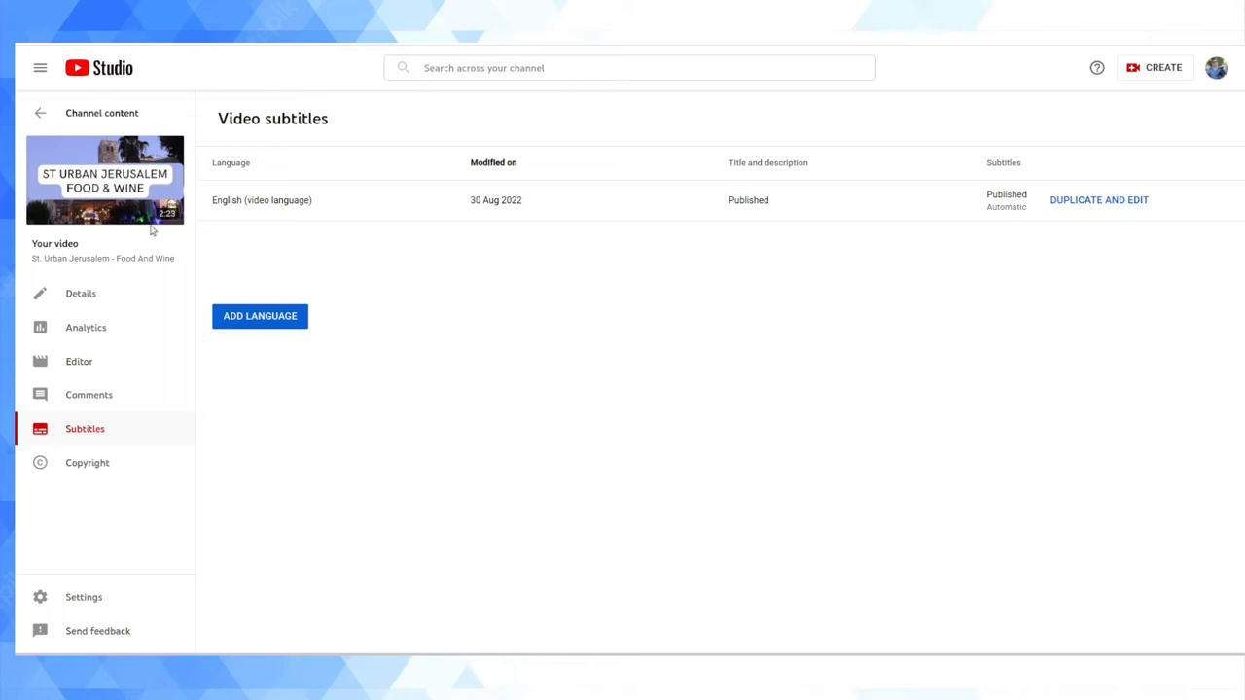
{"action": "mouse_move", "coordinate": [288, 506]}
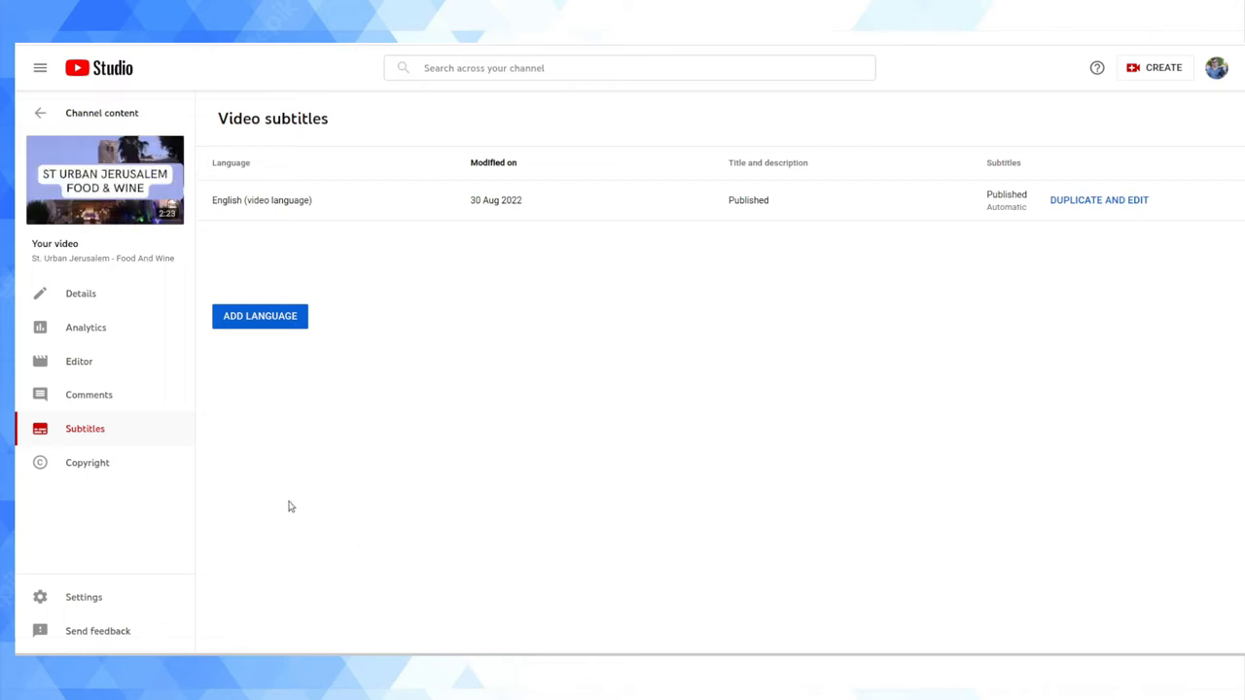
{"action": "mouse_move", "coordinate": [311, 561]}
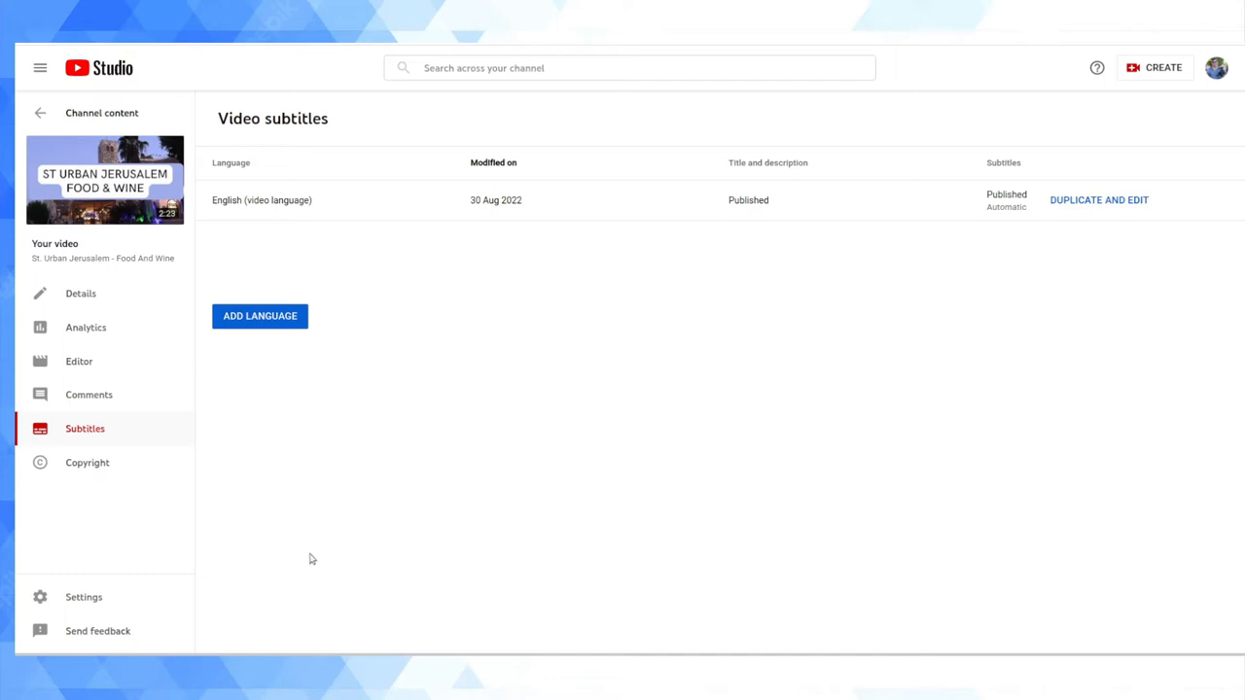
{"action": "mouse_move", "coordinate": [864, 288]}
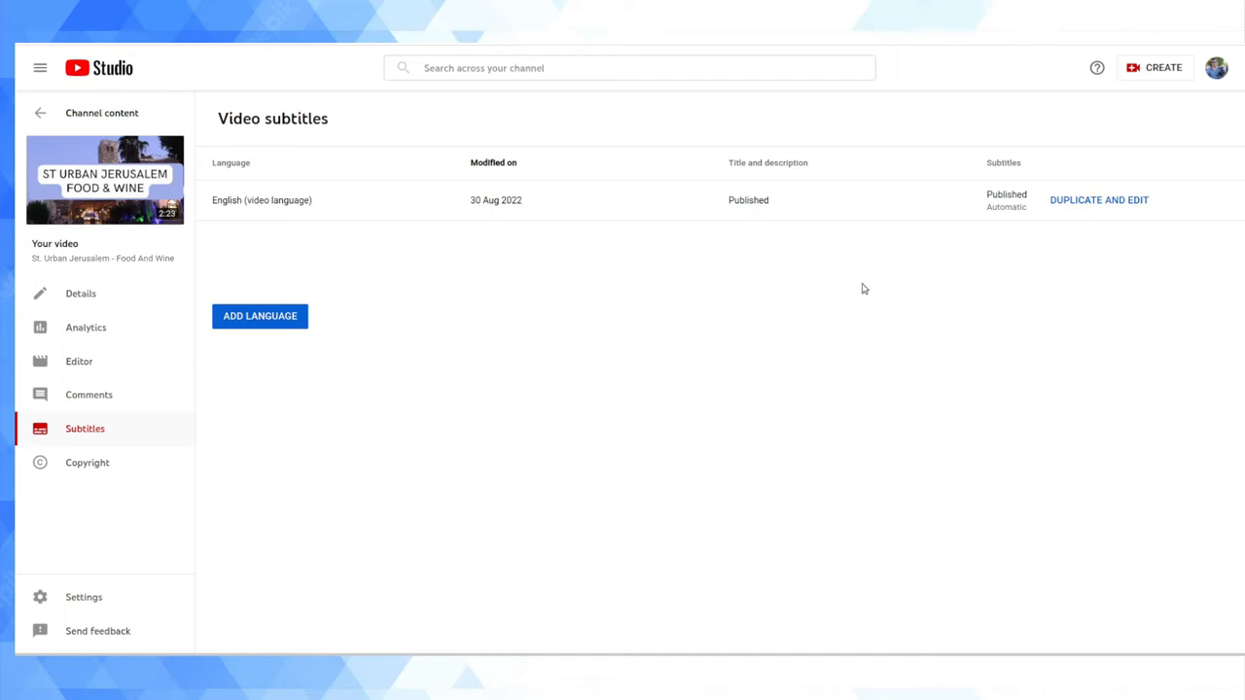
{"action": "mouse_move", "coordinate": [786, 425]}
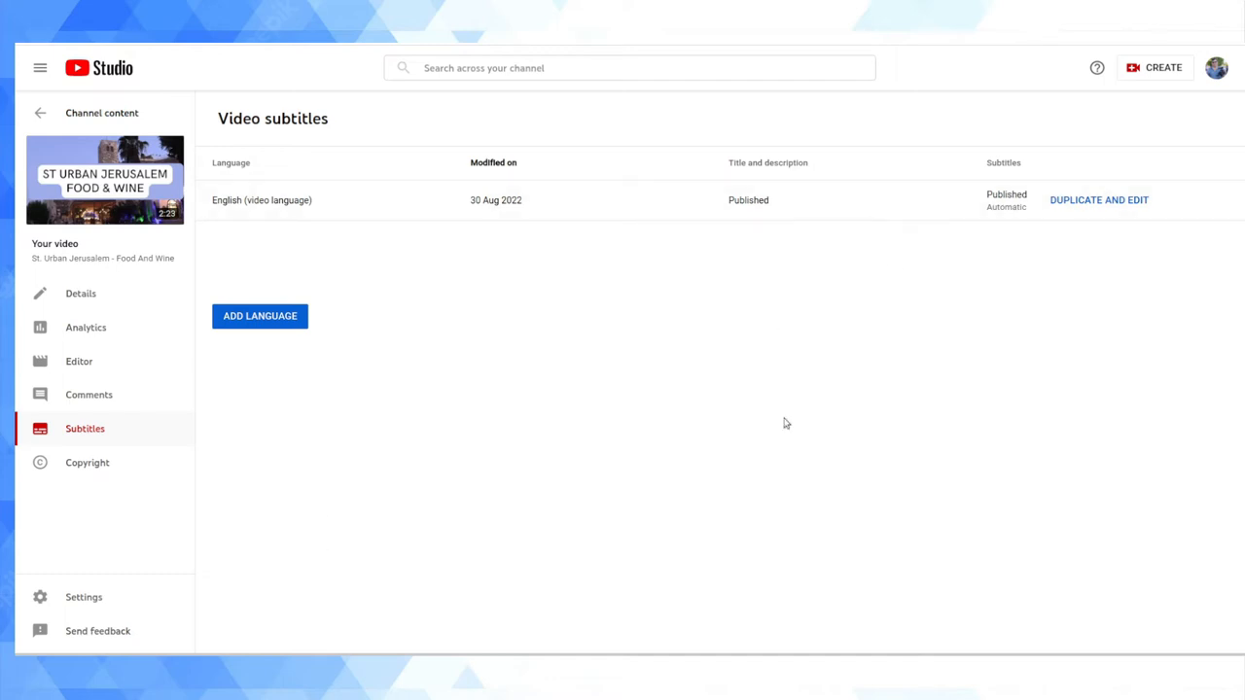
{"action": "mouse_move", "coordinate": [611, 263]}
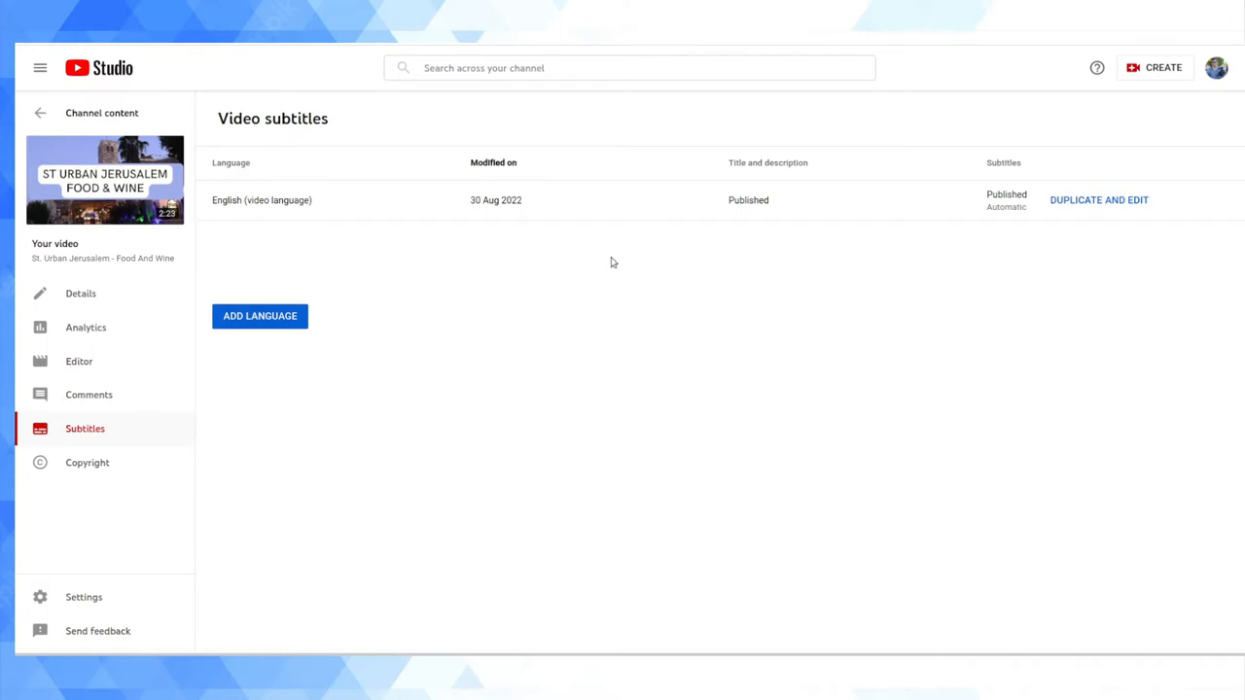
{"action": "mouse_move", "coordinate": [475, 270]}
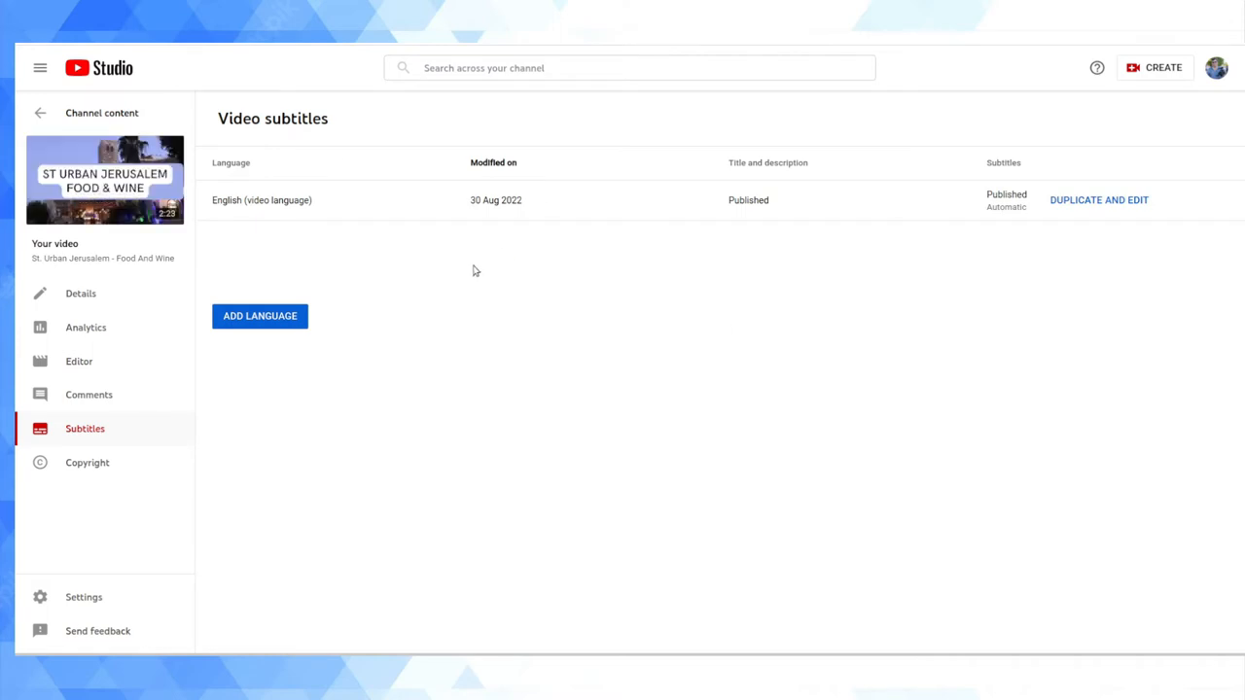
{"action": "mouse_move", "coordinate": [105, 179]}
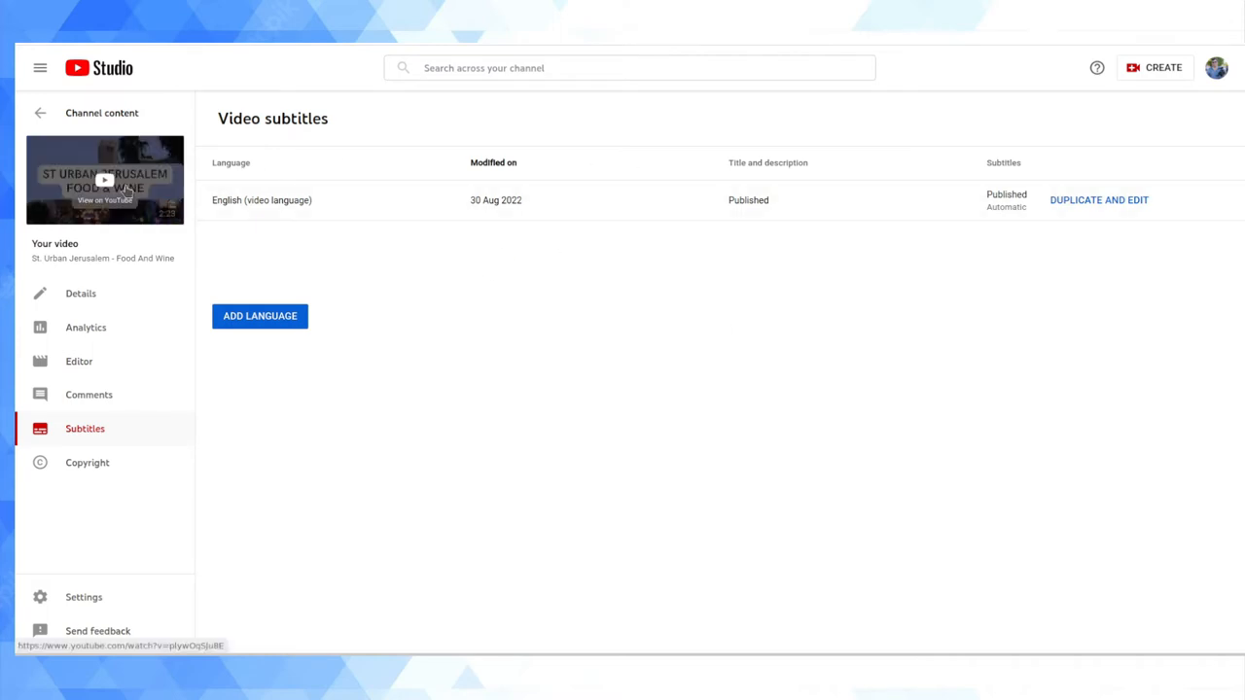
{"action": "mouse_move", "coordinate": [477, 261]}
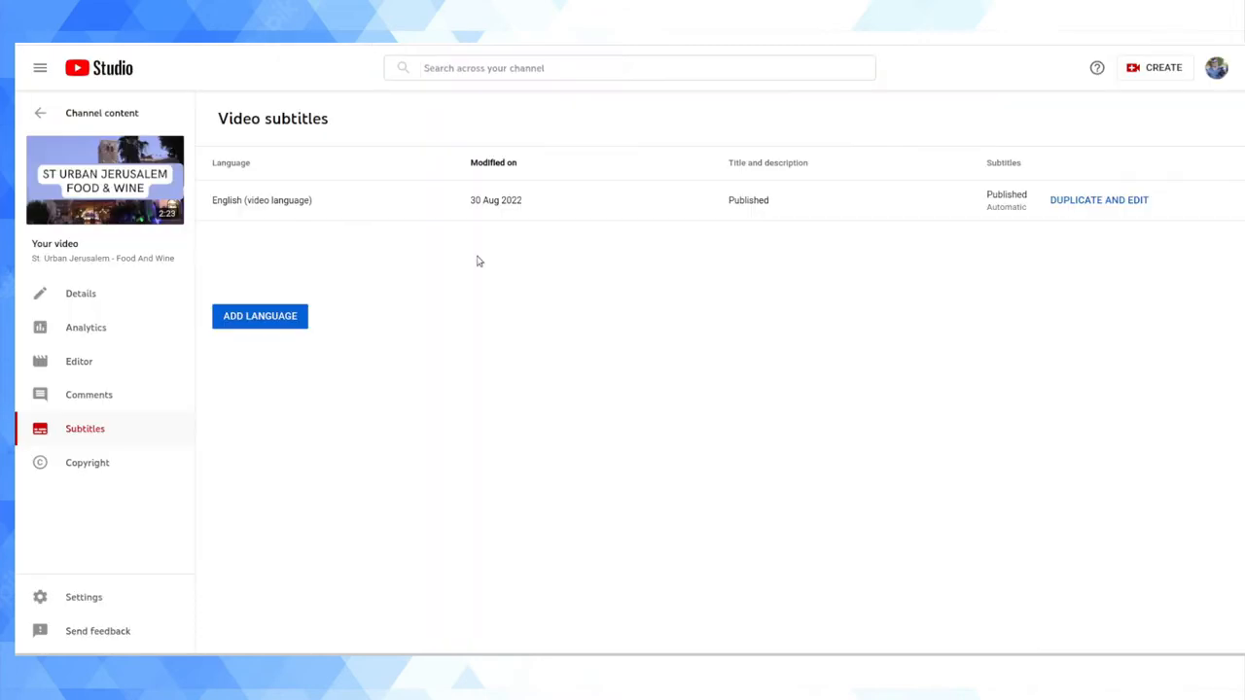
{"action": "mouse_move", "coordinate": [452, 241]}
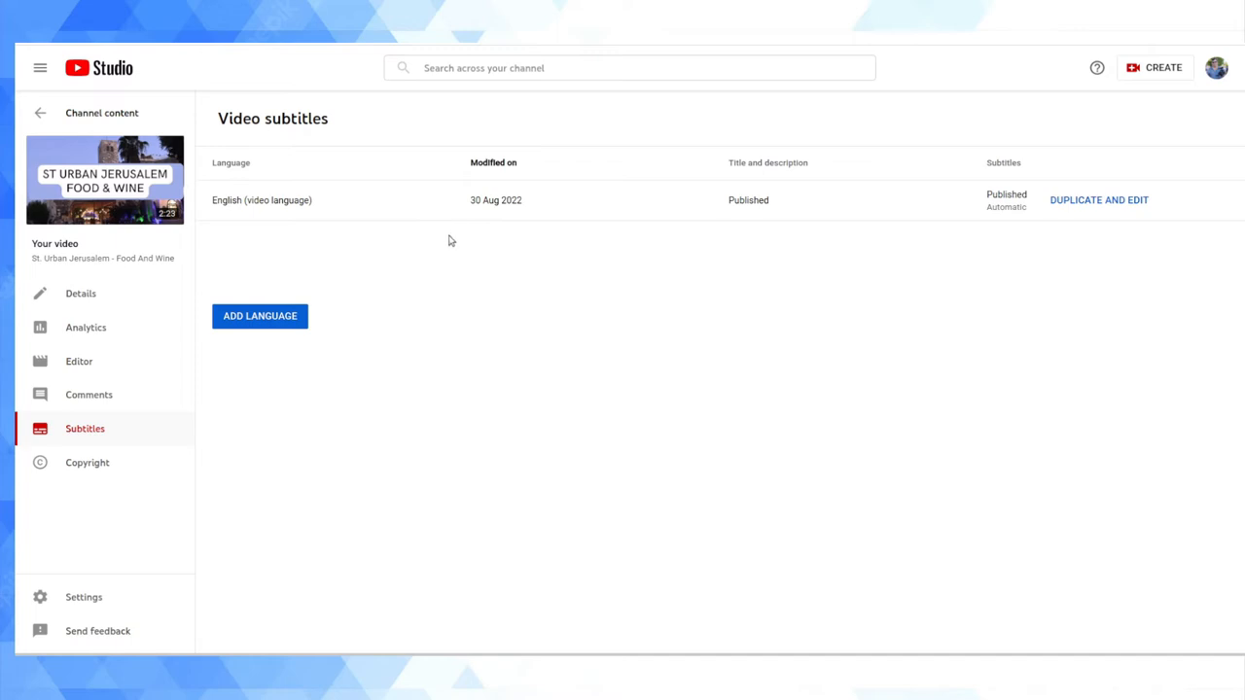
{"action": "mouse_move", "coordinate": [481, 350]}
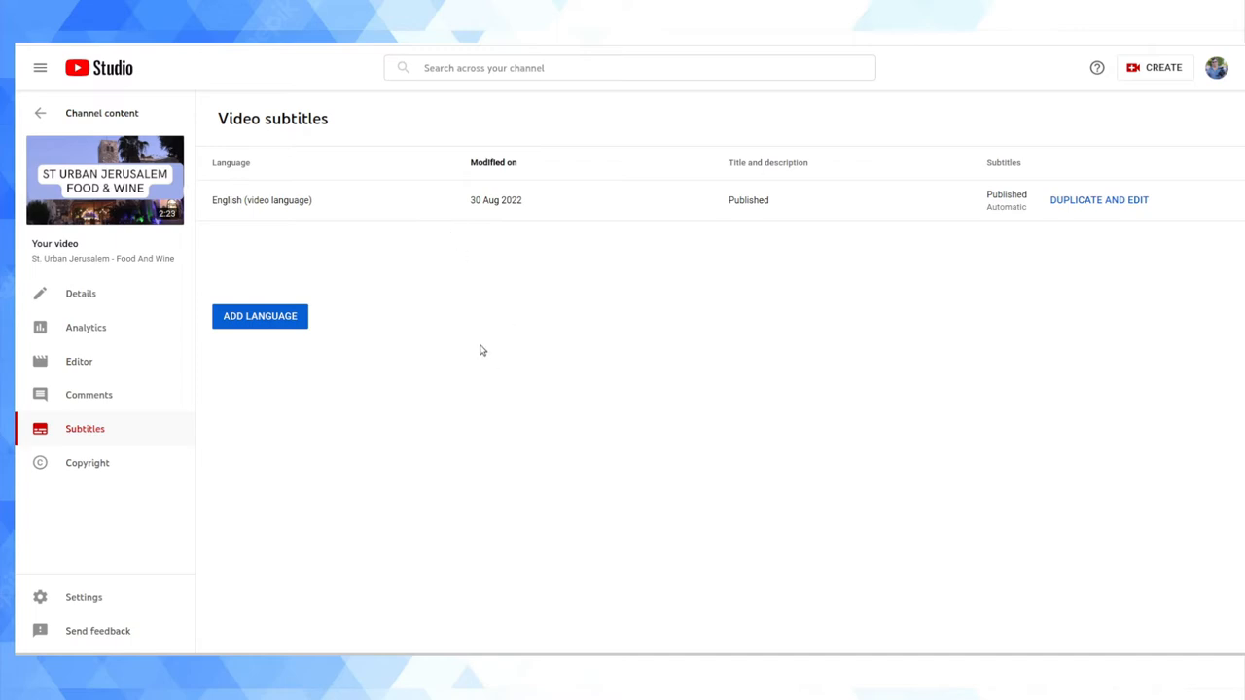
{"action": "mouse_move", "coordinate": [432, 438]}
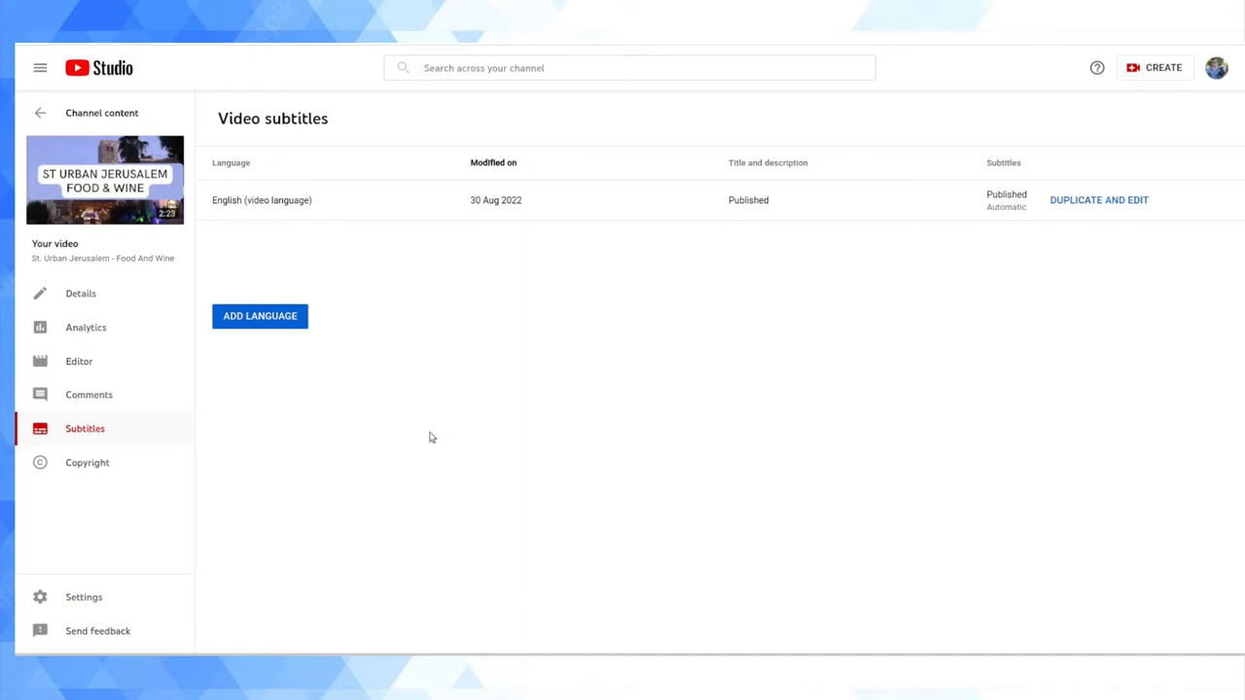
{"action": "mouse_move", "coordinate": [86, 430]}
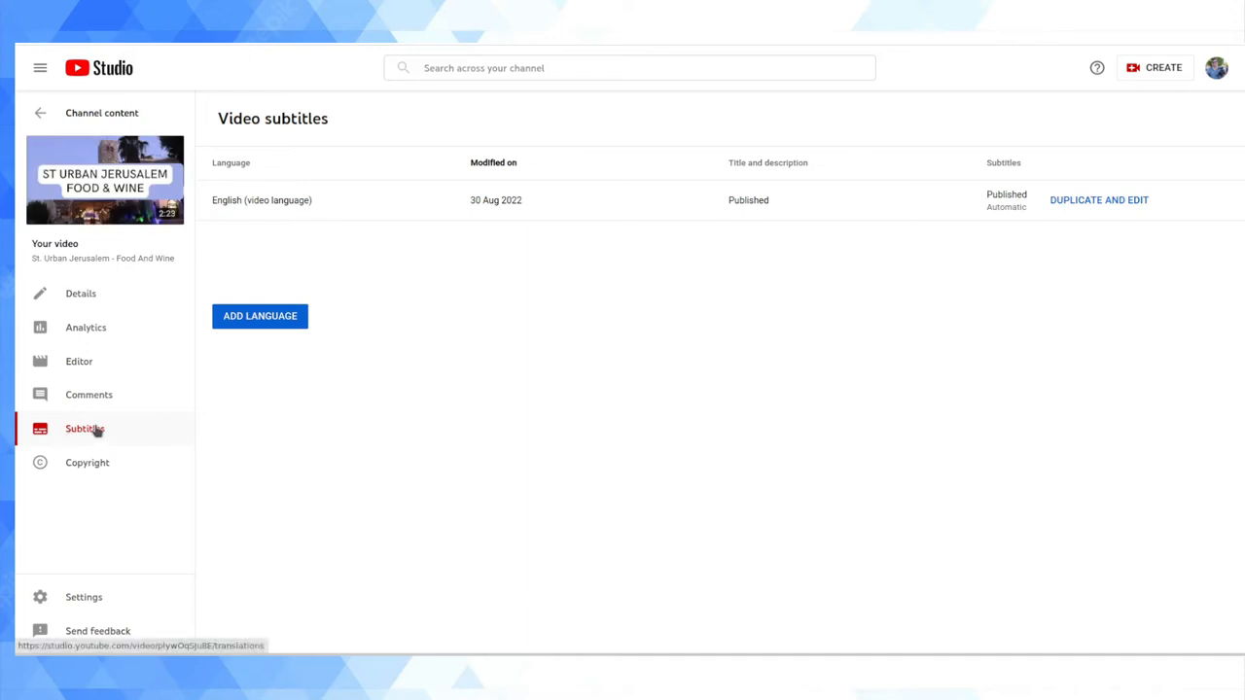
{"action": "mouse_move", "coordinate": [603, 265]}
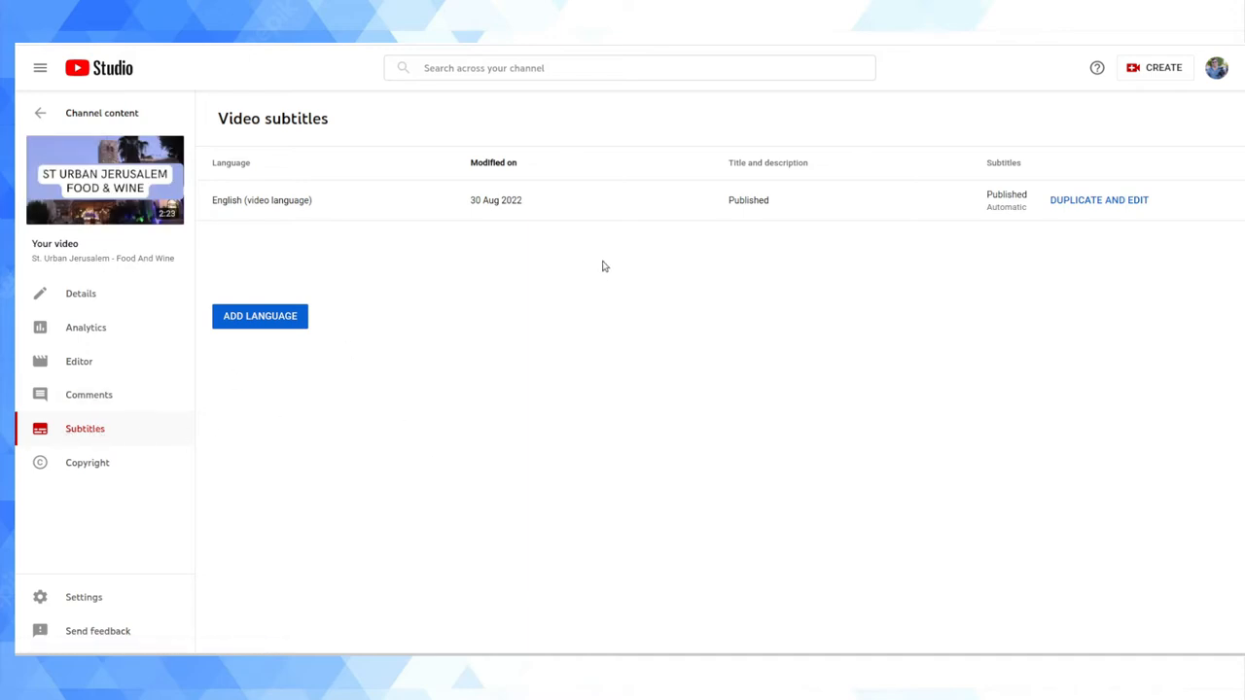
{"action": "mouse_move", "coordinate": [148, 109]}
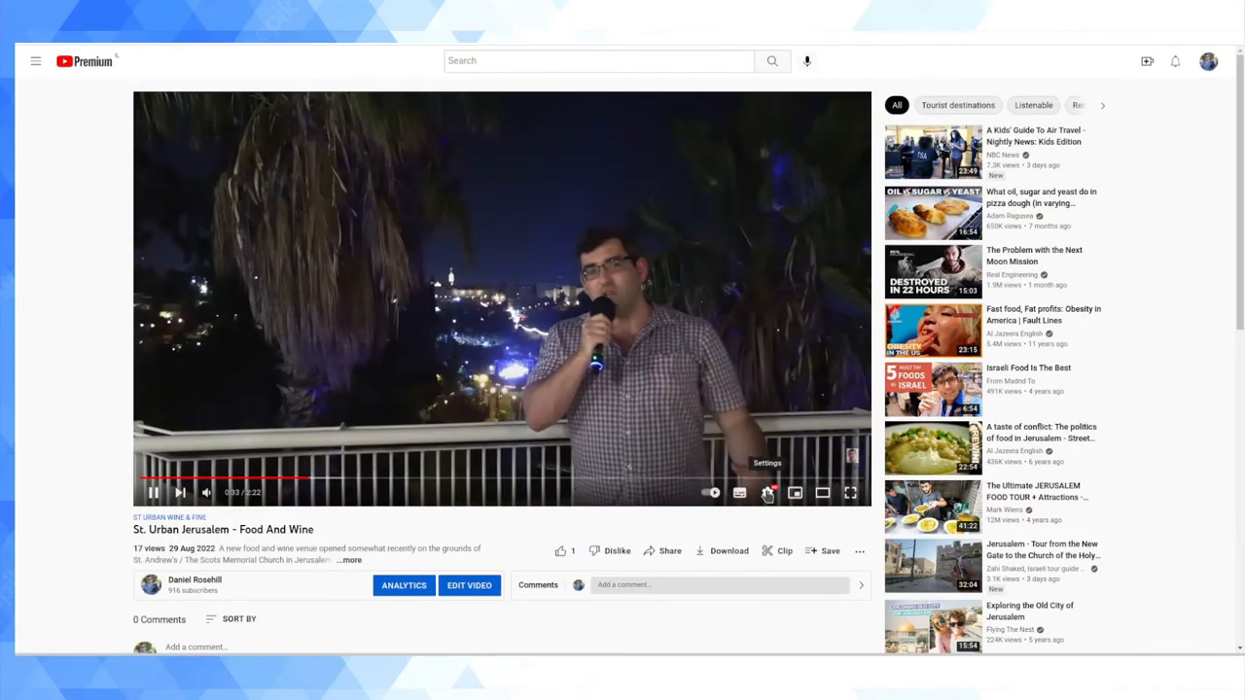
Turn on English (auto-generated) subtitles from the player's Subtitles/CC settings
{"action": "left_click", "coordinate": [151, 492]}
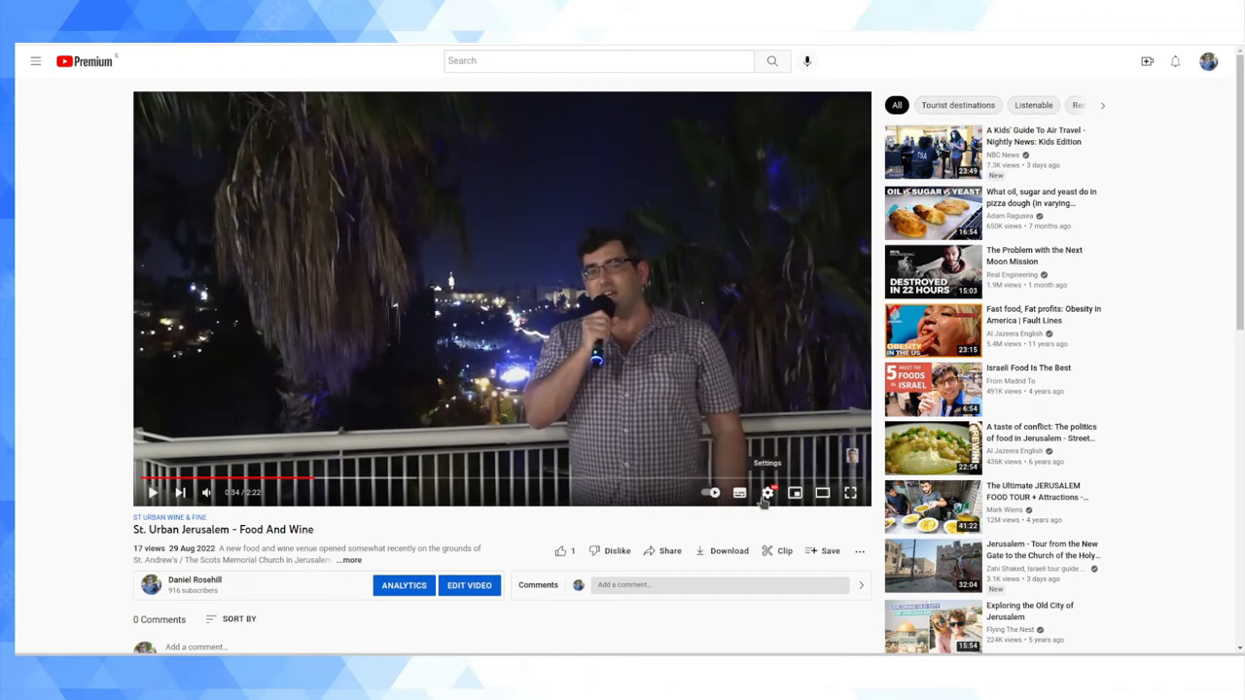
{"action": "left_click", "coordinate": [740, 492]}
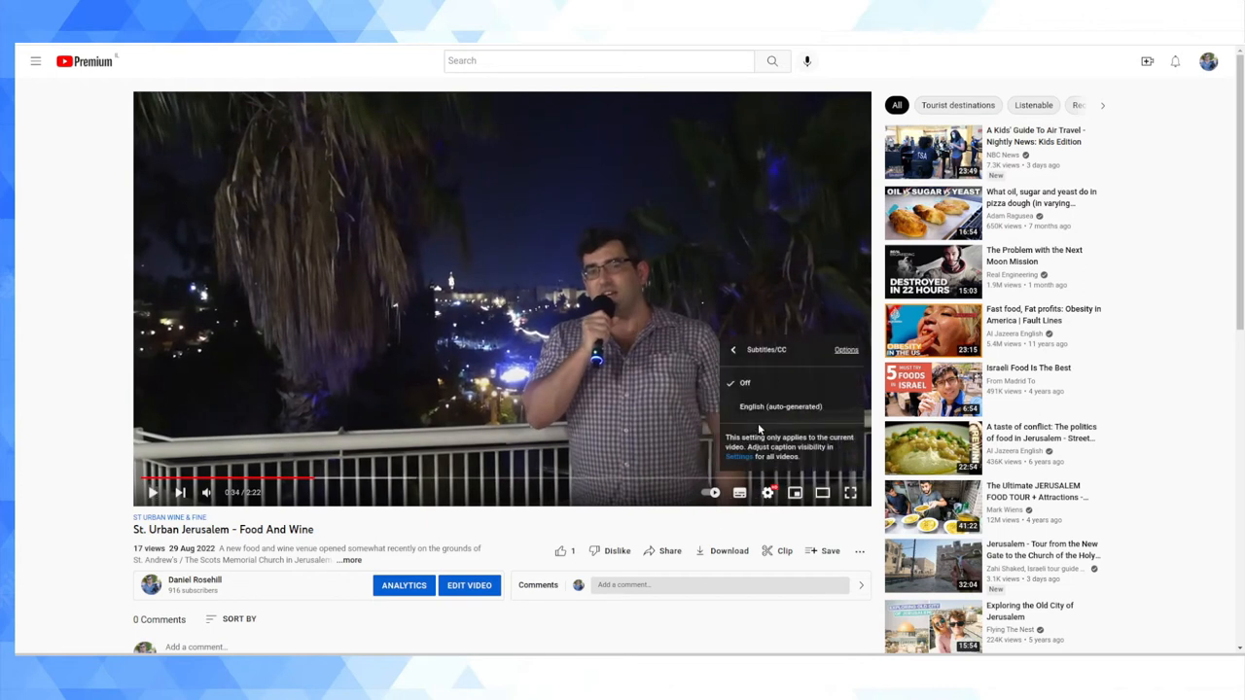
{"action": "mouse_move", "coordinate": [780, 407]}
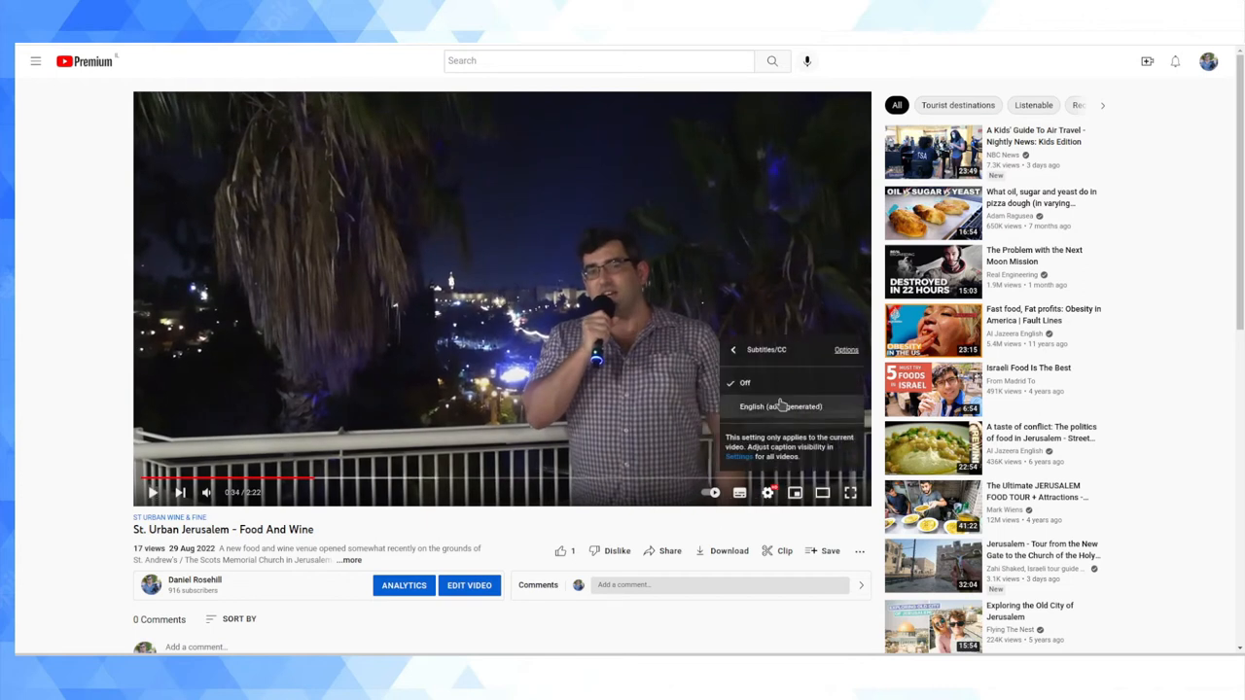
{"action": "left_click", "coordinate": [781, 407]}
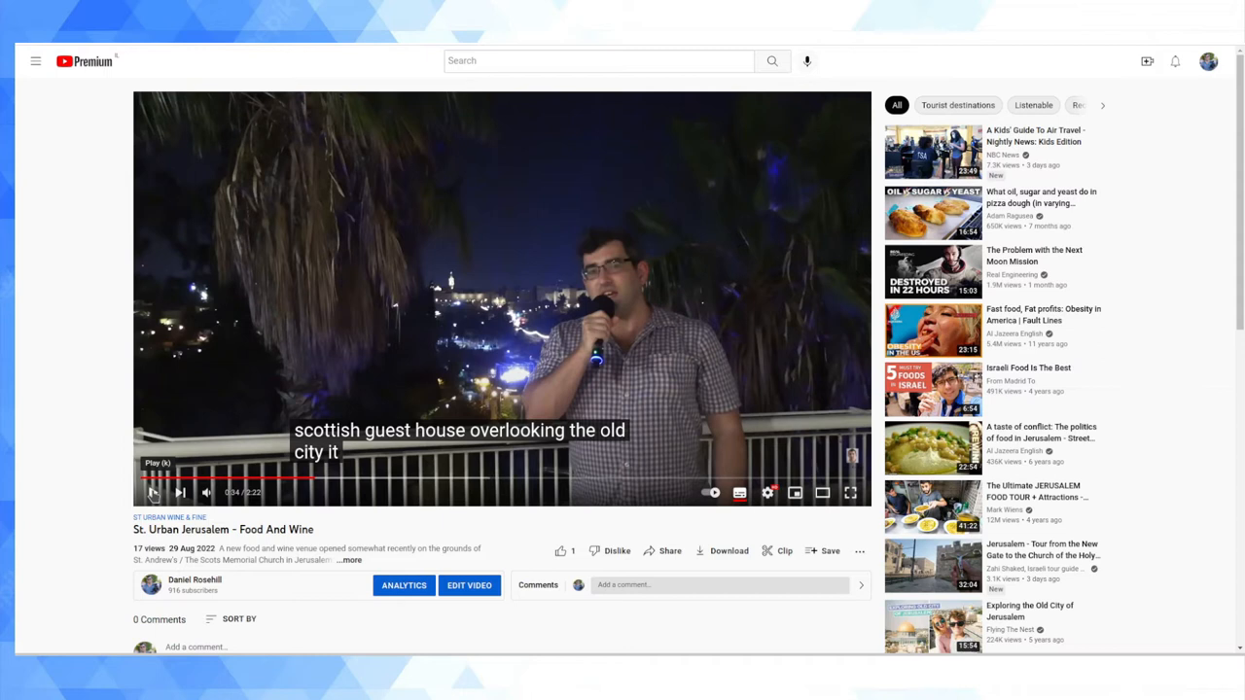
Play, pause and resume the video to read the auto-generated captions
{"action": "left_click", "coordinate": [152, 492]}
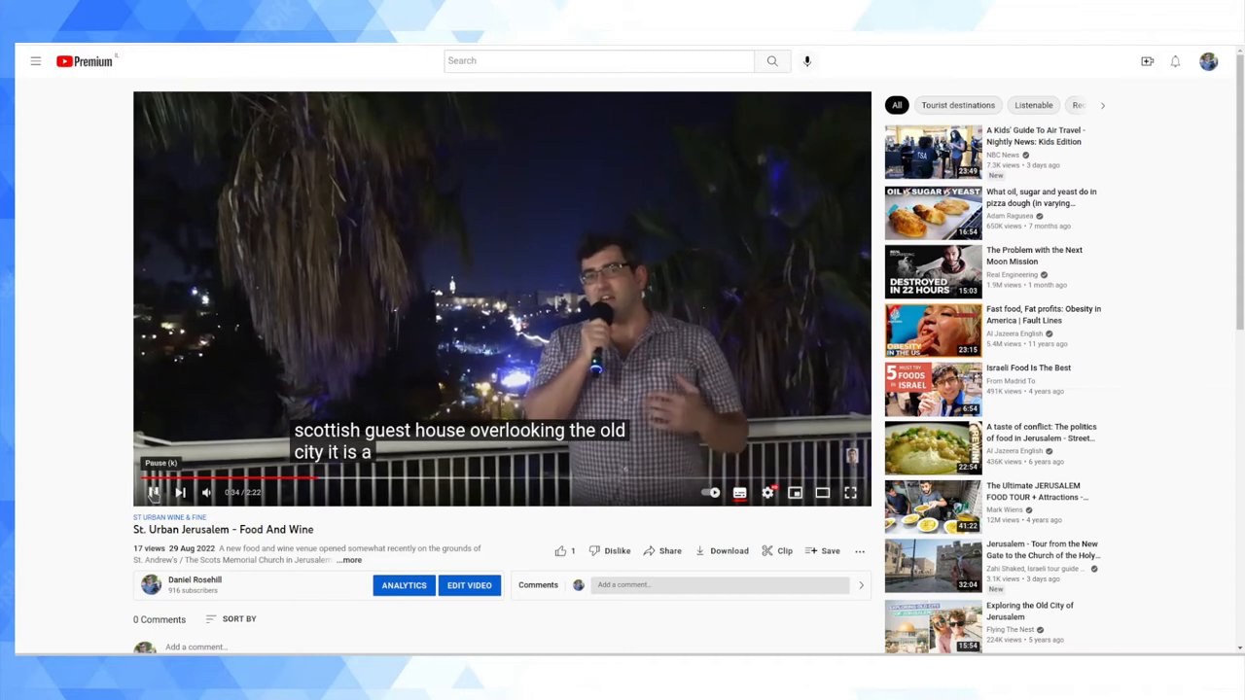
{"action": "left_click", "coordinate": [152, 492]}
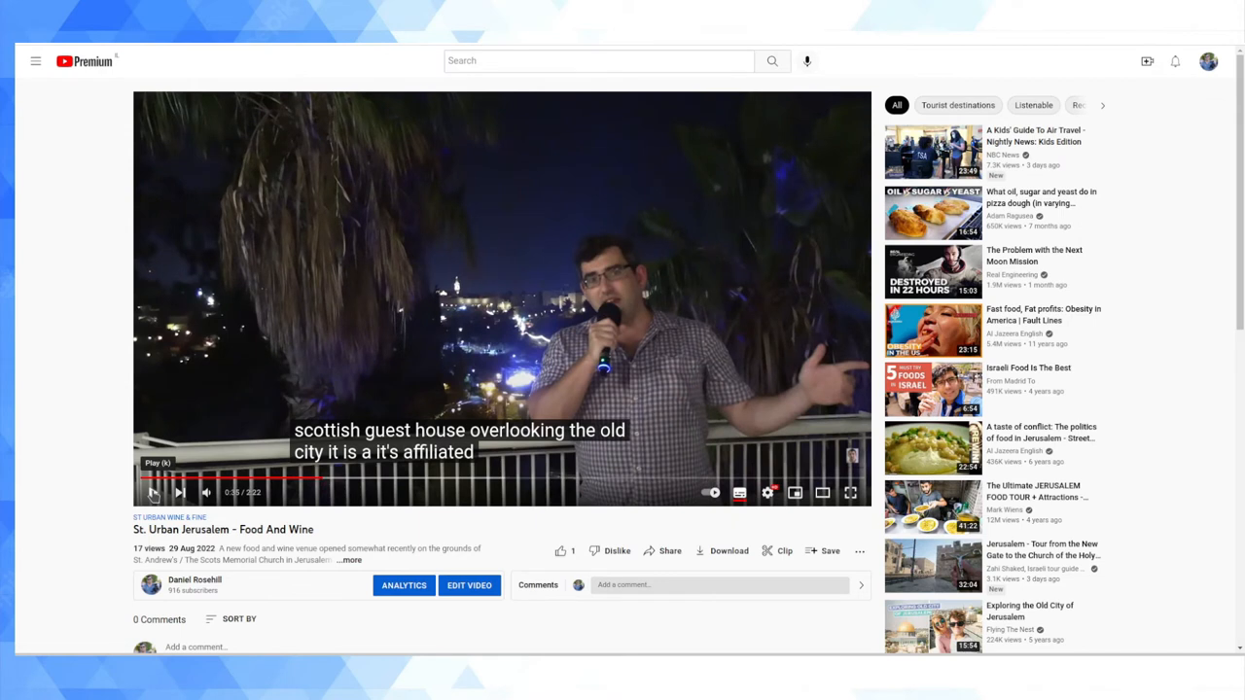
{"action": "left_click", "coordinate": [152, 492]}
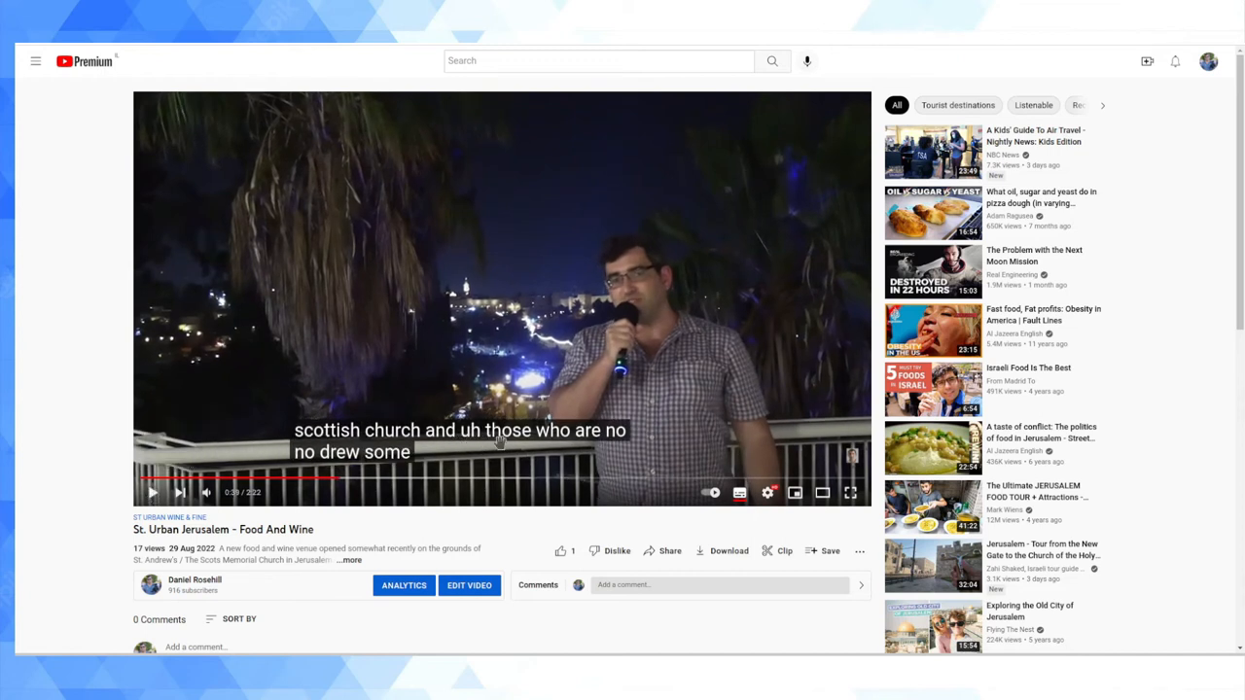
{"action": "mouse_move", "coordinate": [78, 506]}
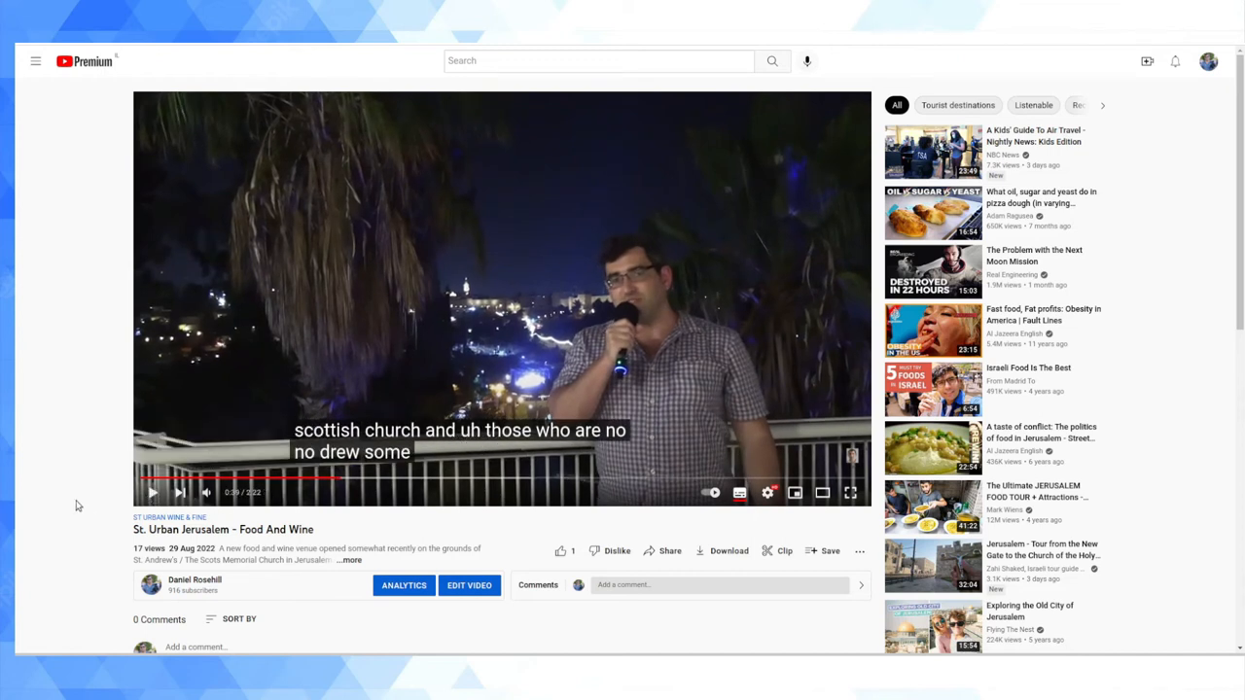
{"action": "mouse_move", "coordinate": [175, 459]}
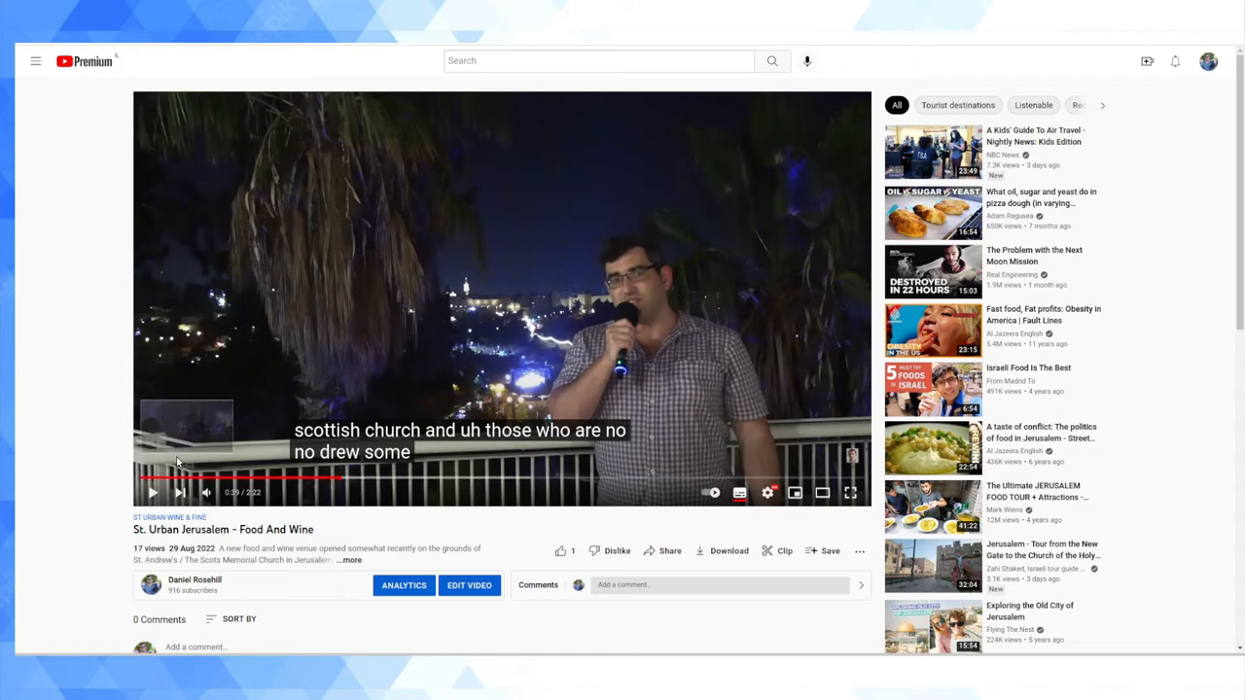
{"action": "mouse_move", "coordinate": [198, 467]}
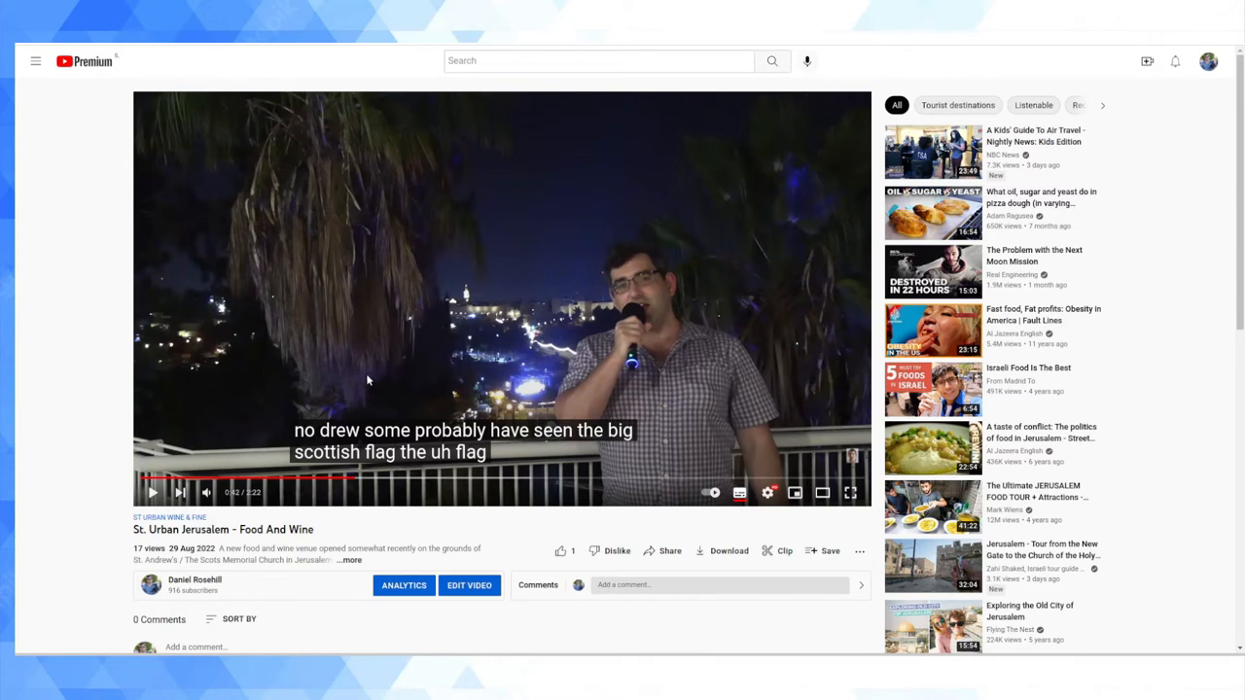
{"action": "mouse_move", "coordinate": [405, 369]}
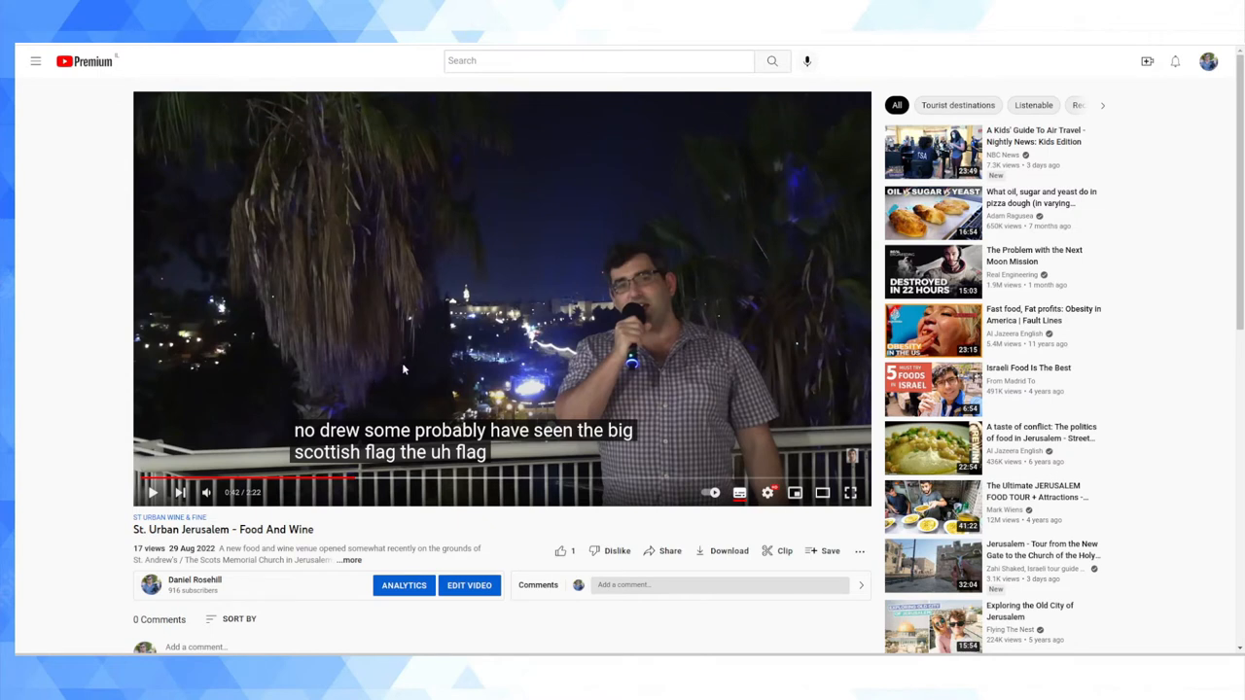
{"action": "mouse_move", "coordinate": [389, 362]}
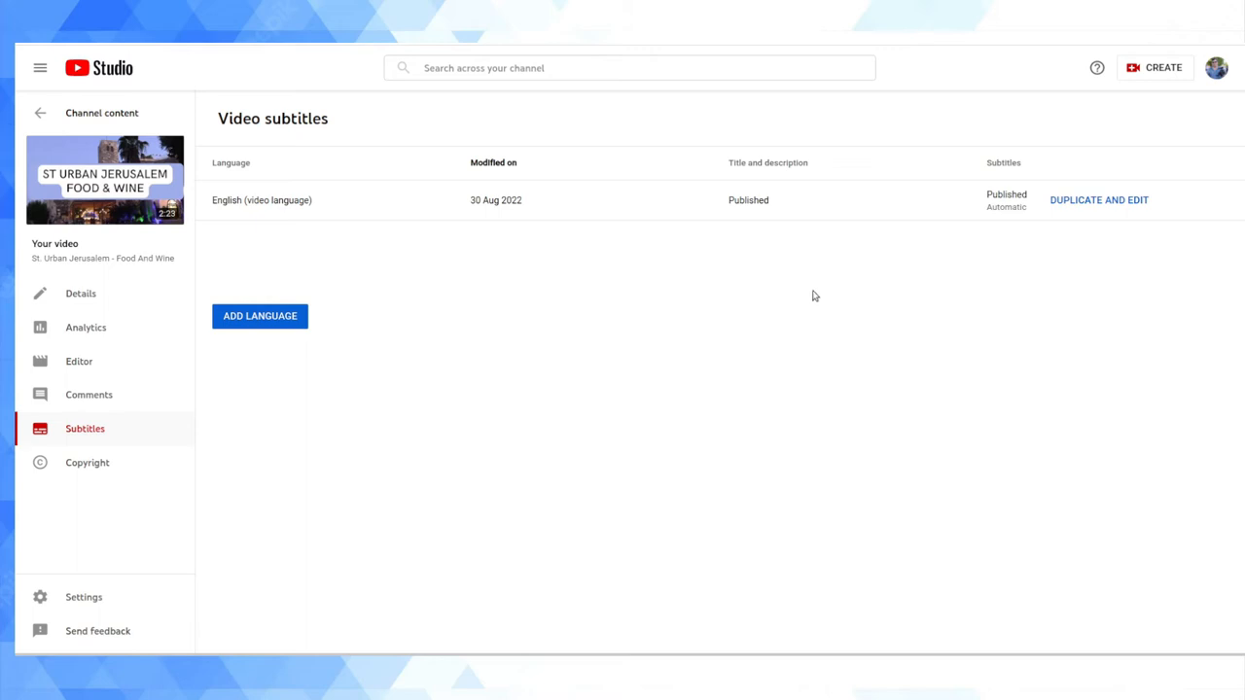
{"action": "mouse_move", "coordinate": [747, 292]}
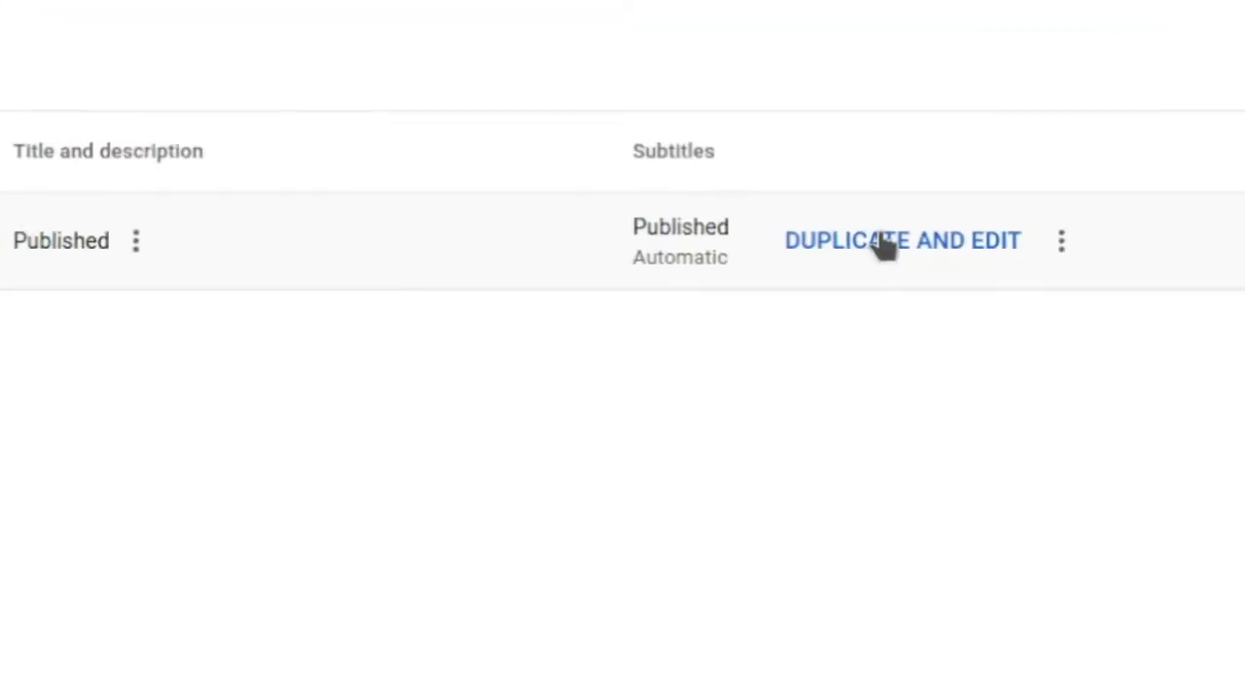
Duplicate and edit the published automatic English subtitles
{"action": "left_click", "coordinate": [903, 241]}
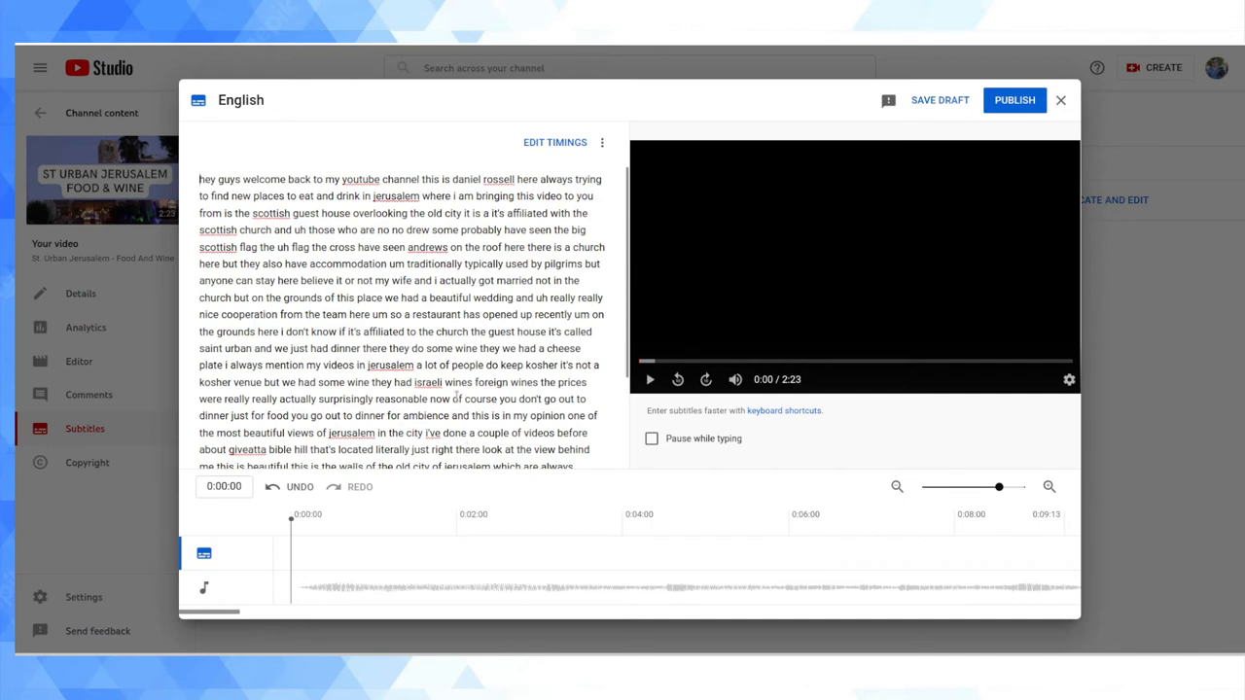
Replace 'youtube' with the capitalised spelling suggestion 'YouTube'
{"action": "scroll", "scroll_direction": "down", "scroll_amount": 3}
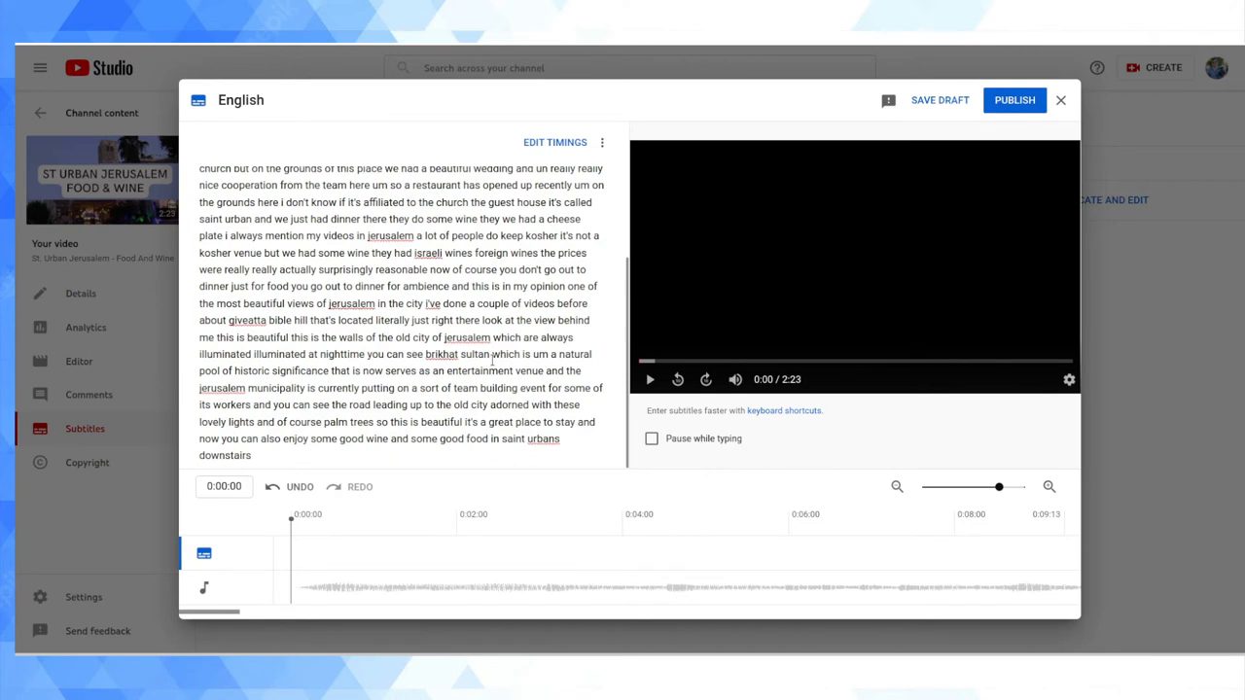
{"action": "scroll", "scroll_direction": "up", "scroll_amount": 3}
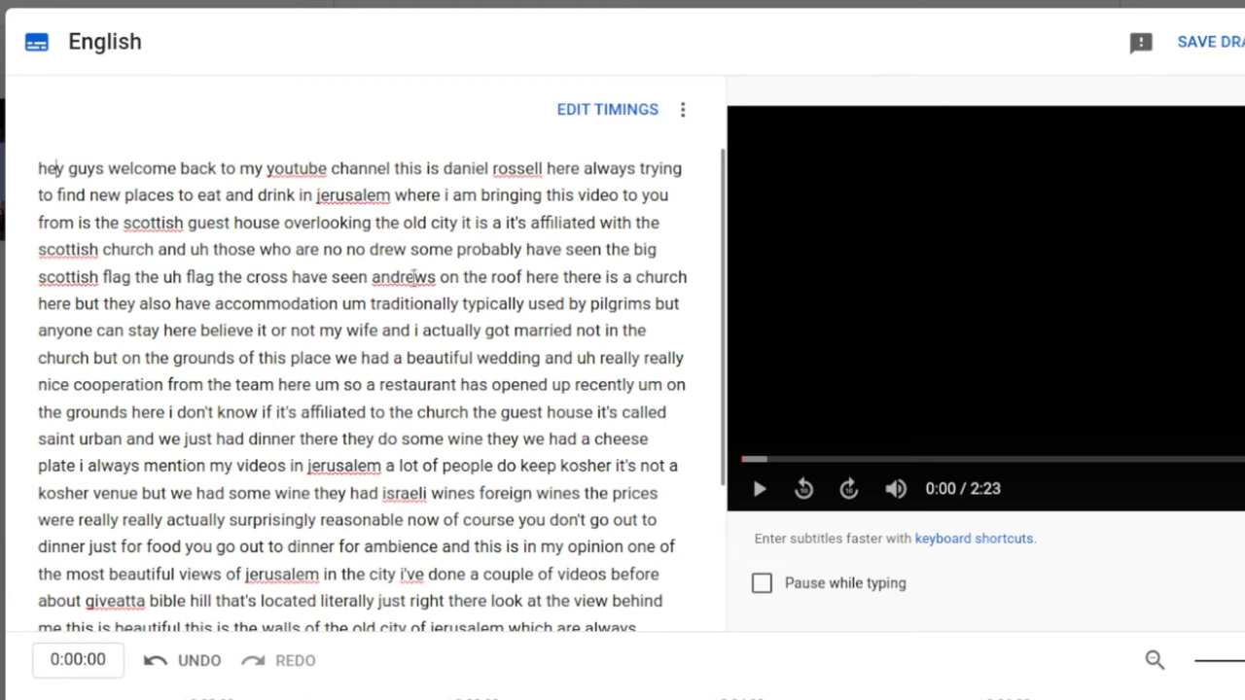
{"action": "right_click", "coordinate": [296, 167]}
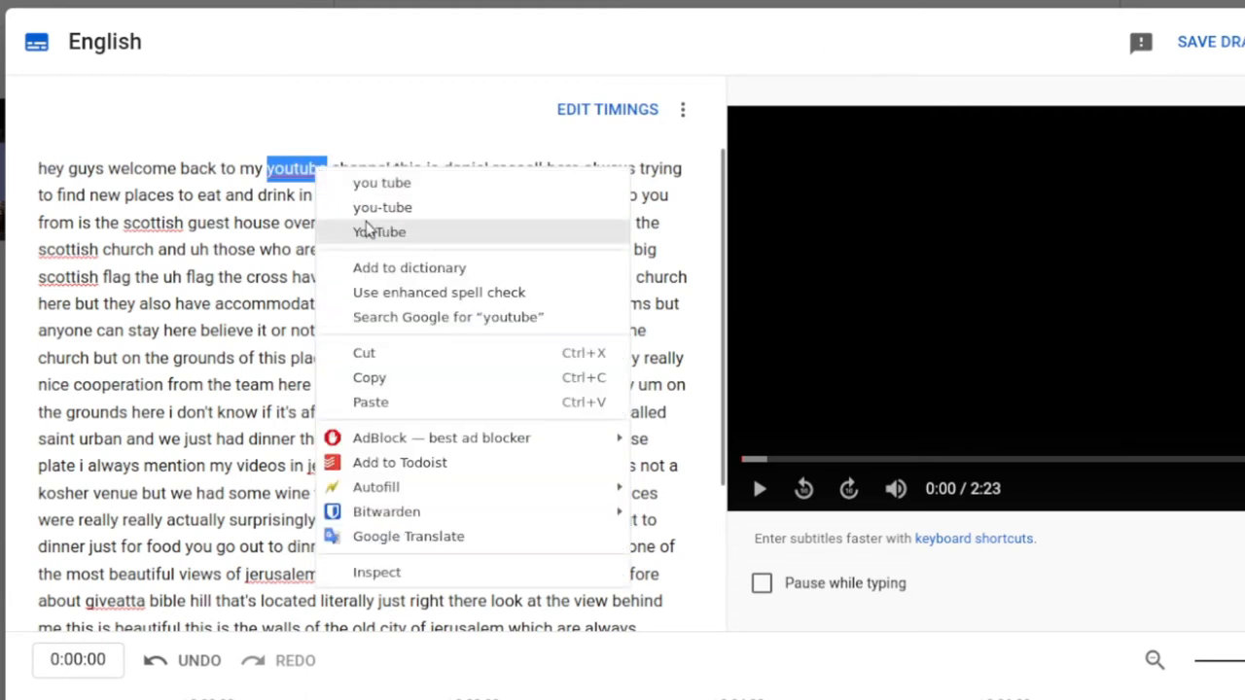
{"action": "left_click", "coordinate": [379, 232]}
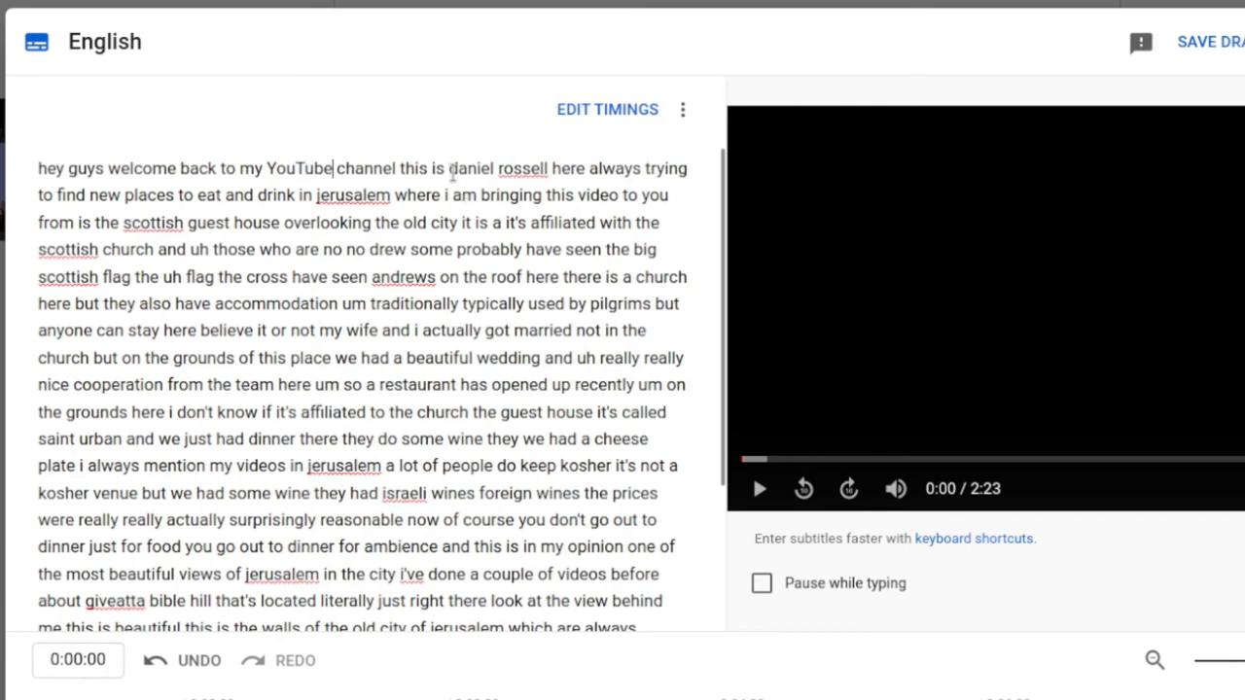
Correct the misheard speaker name to 'Daniel Rosehill'
{"action": "double_click", "coordinate": [498, 168]}
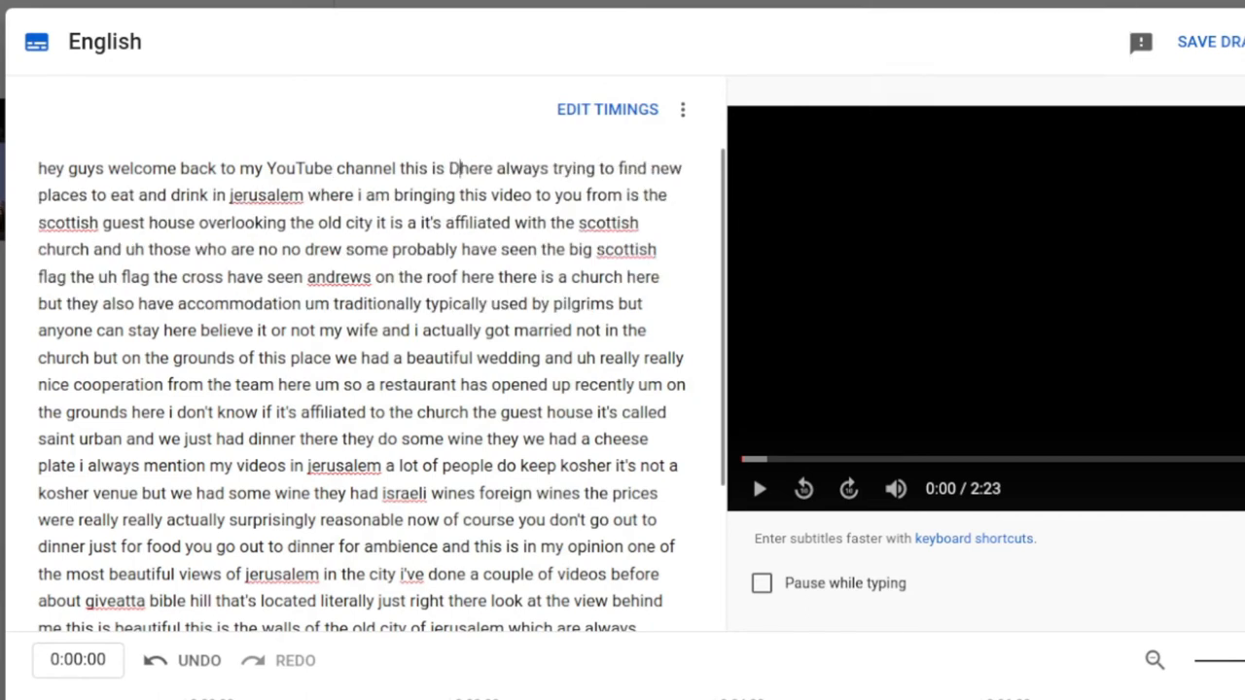
{"action": "type", "text": "aniel Rosehill"}
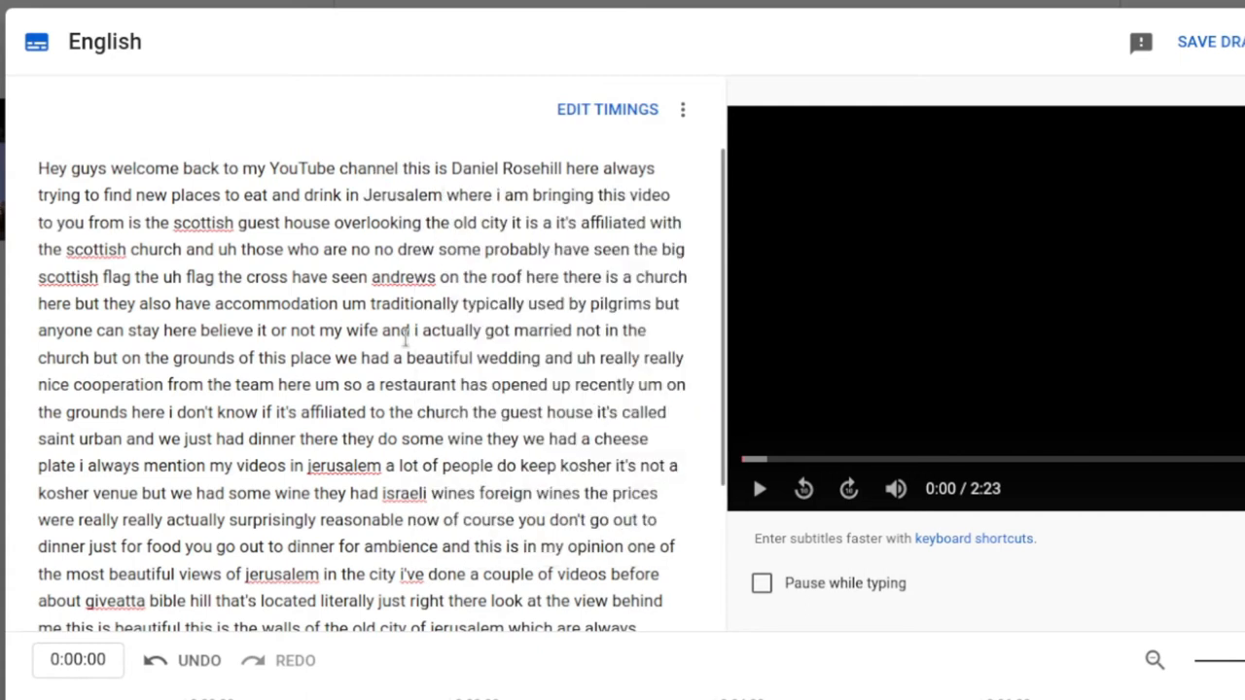
{"action": "left_click", "coordinate": [202, 222]}
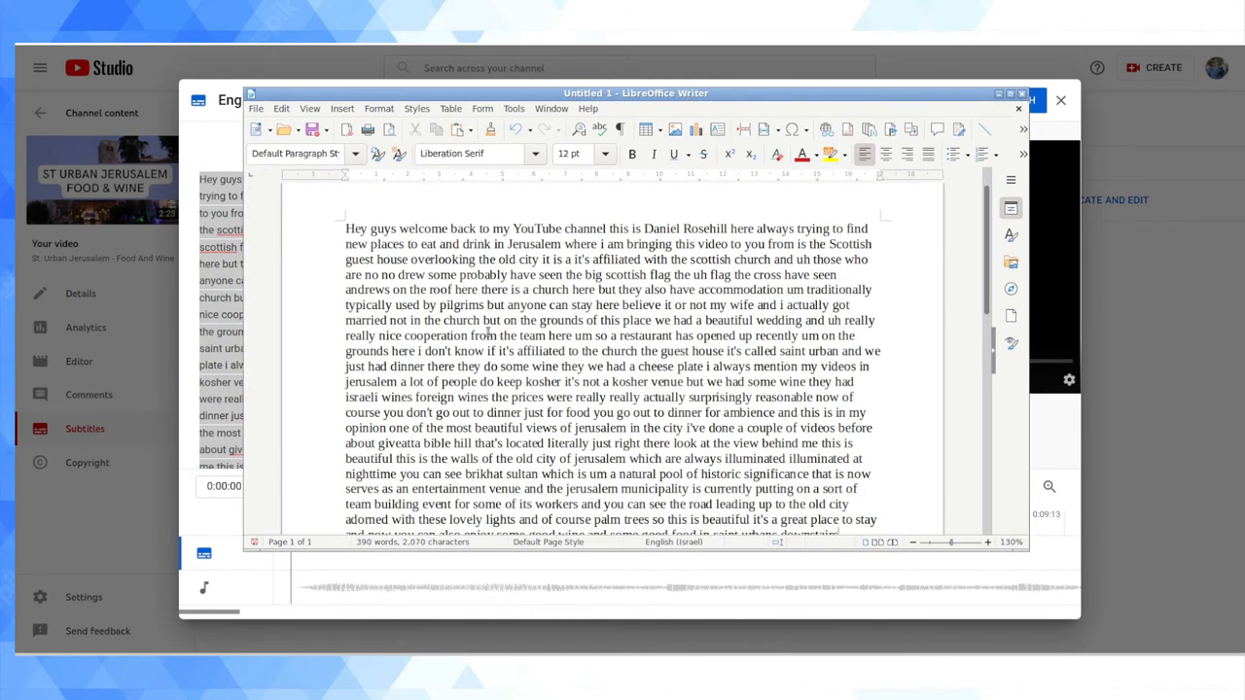
Start a search over the pasted transcript and show the Edit menu commands
{"action": "key", "text": "Ctrl+F"}
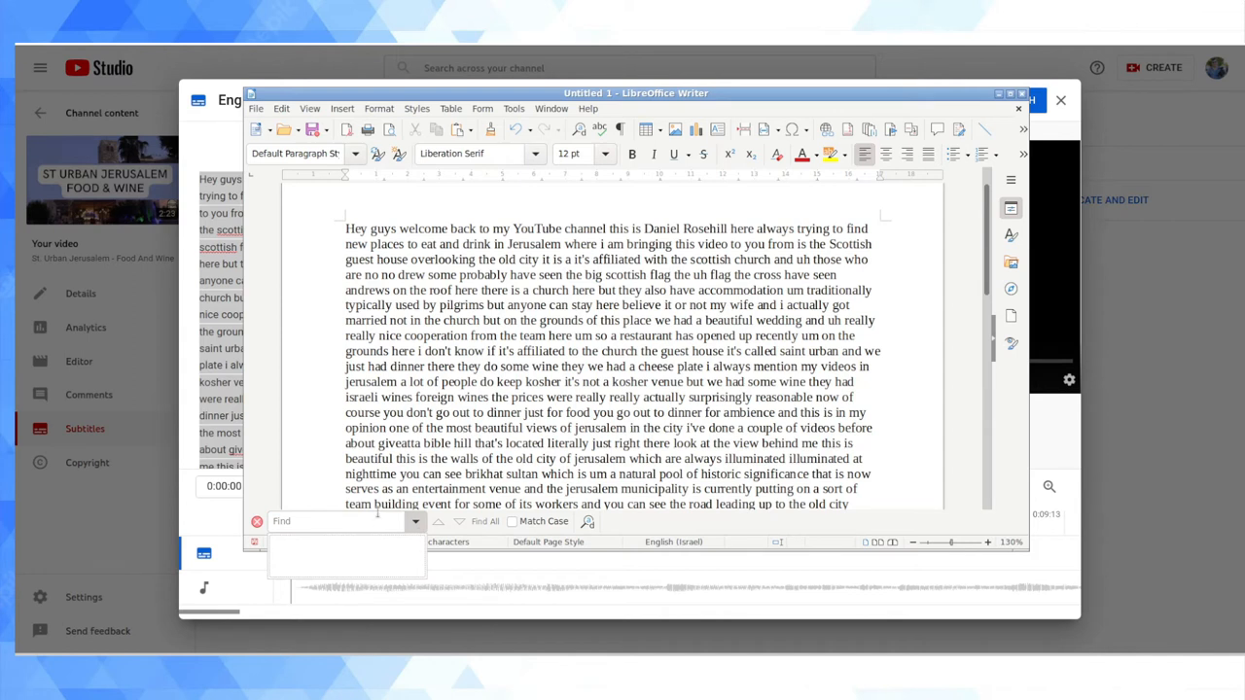
{"action": "left_click", "coordinate": [281, 109]}
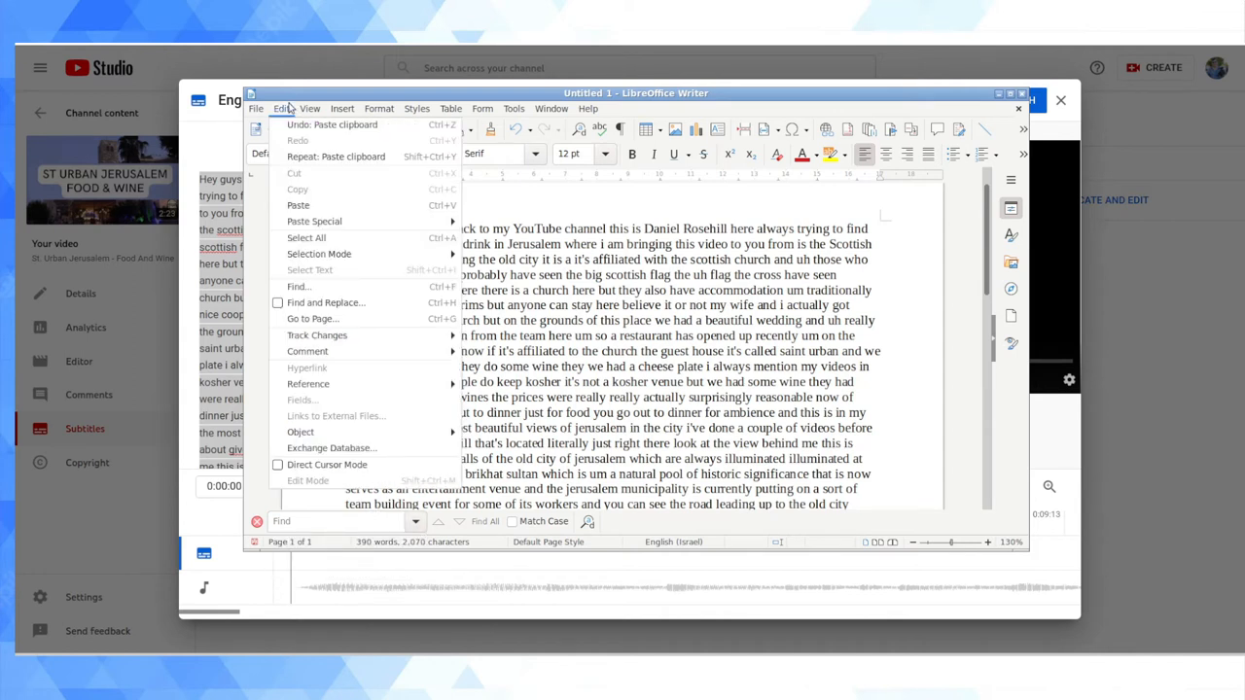
Remove every 'uh' from the transcript with Replace All (3 replacements)
{"action": "left_click", "coordinate": [327, 303]}
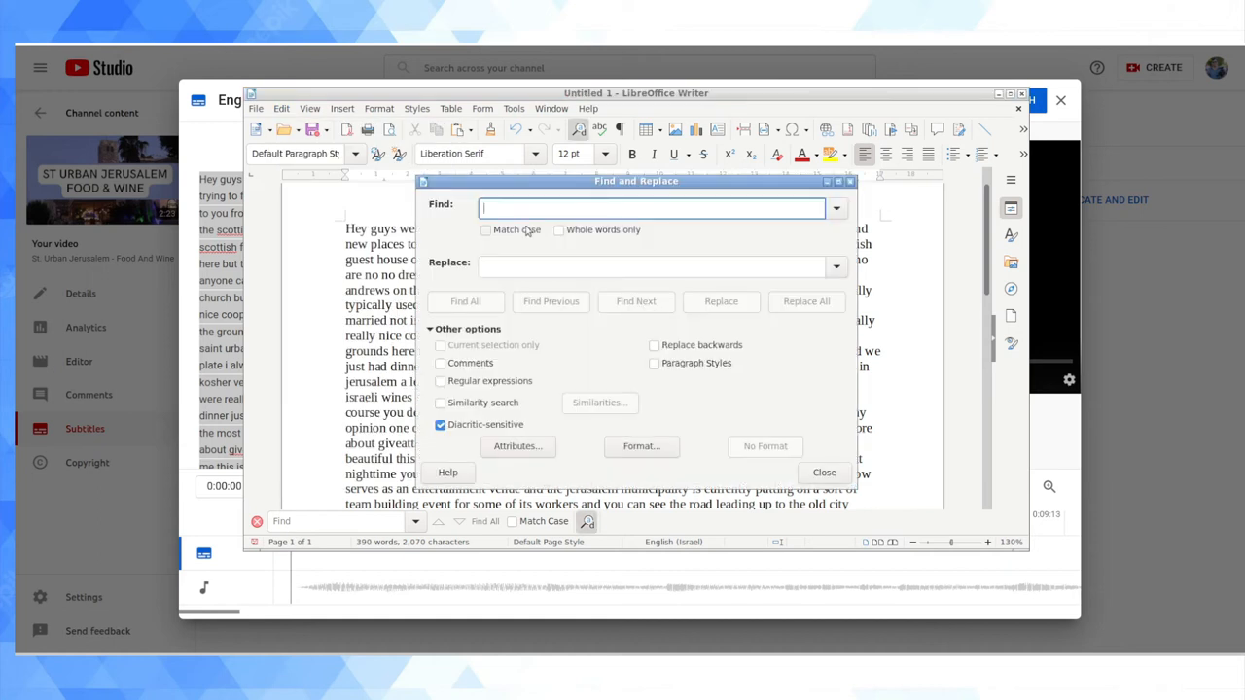
{"action": "type", "text": "uh"}
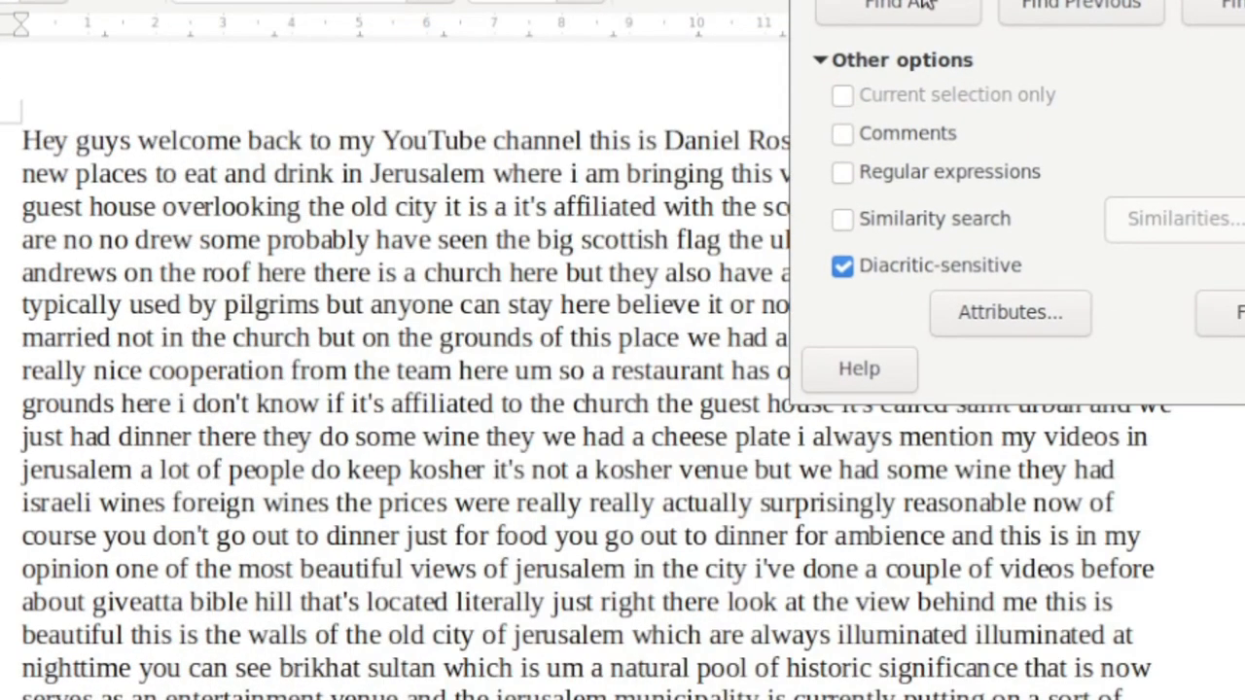
{"action": "left_click", "coordinate": [895, 7]}
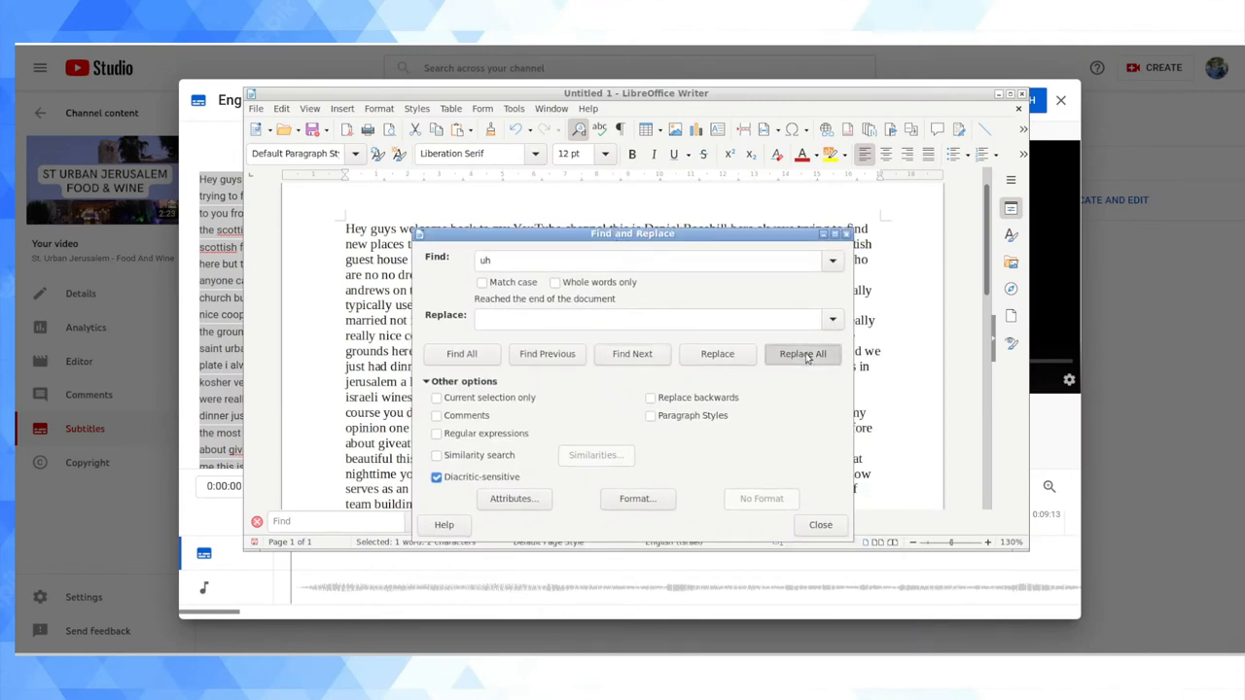
{"action": "left_click", "coordinate": [802, 354]}
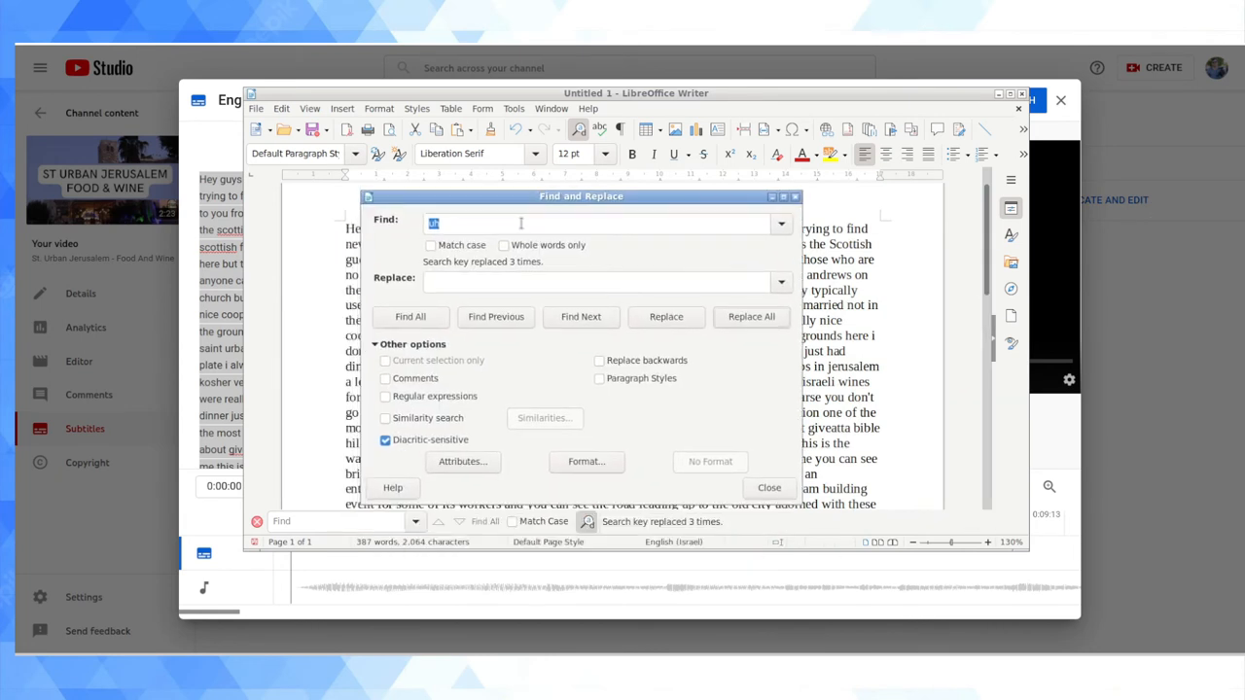
Remove every 'um' from the transcript with Replace All (6 replacements)
{"action": "type", "text": "um"}
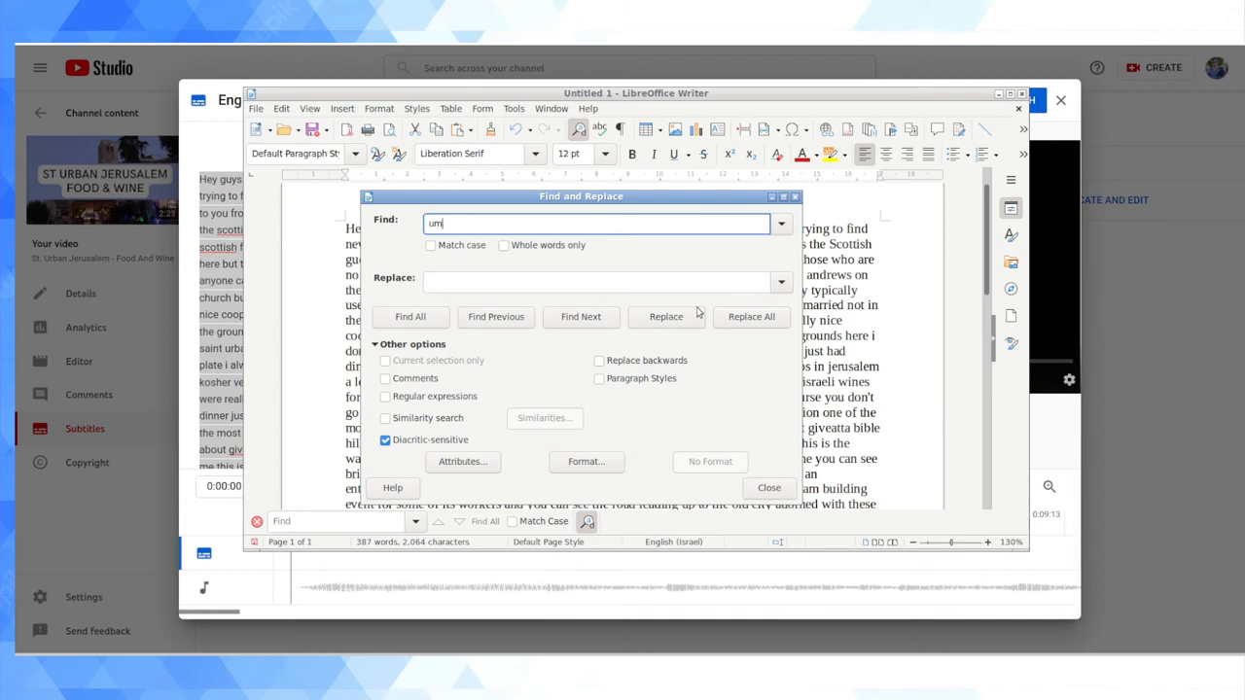
{"action": "left_click", "coordinate": [751, 315]}
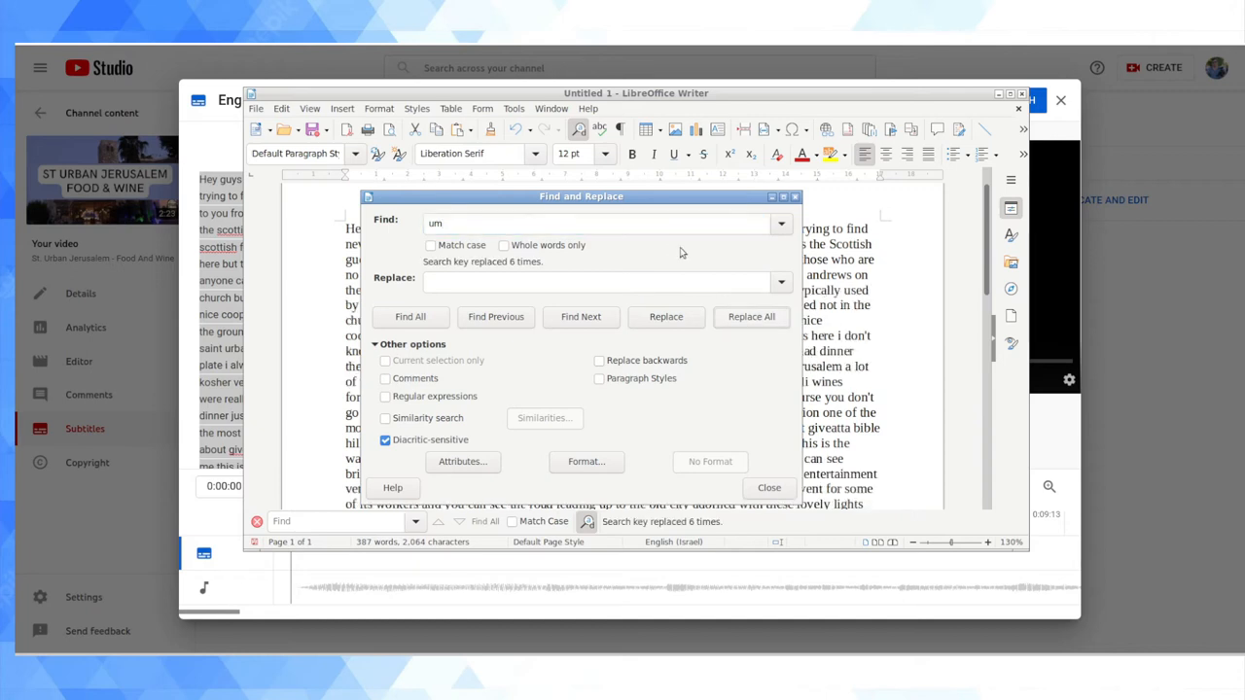
{"action": "left_click", "coordinate": [768, 486]}
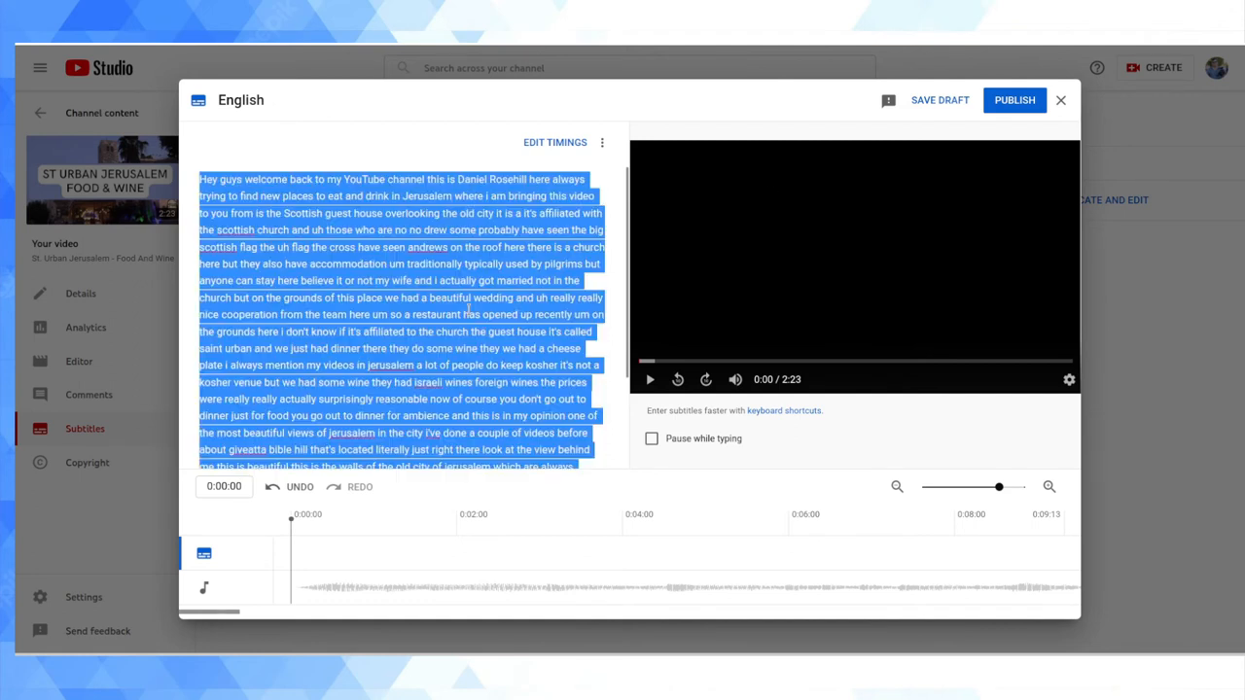
Paste the filler-free transcript over the subtitle editor text
{"action": "left_click", "coordinate": [463, 308]}
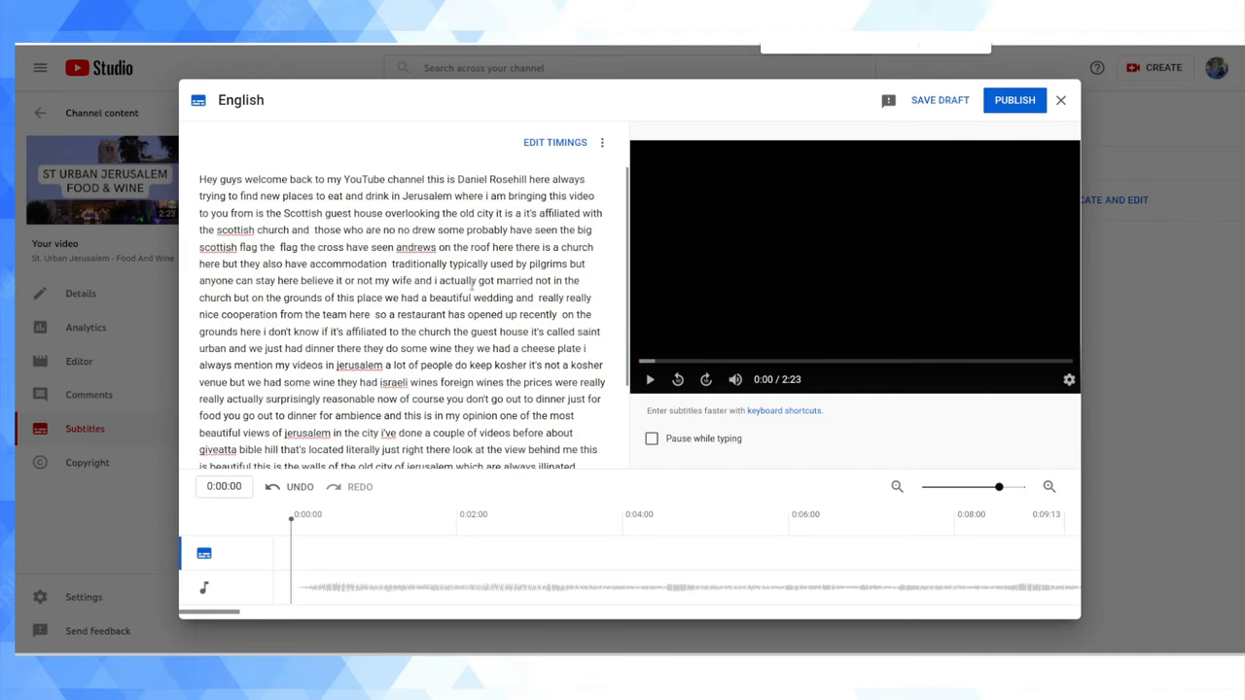
{"action": "mouse_move", "coordinate": [958, 42]}
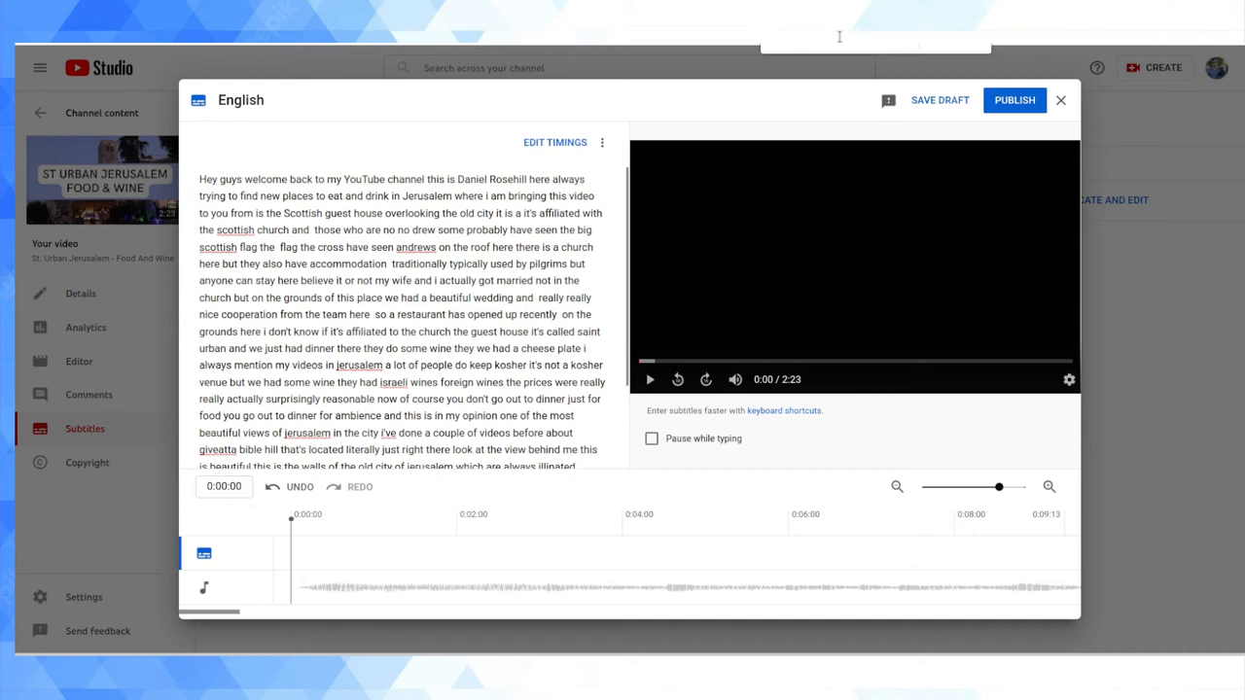
{"action": "mouse_move", "coordinate": [545, 165]}
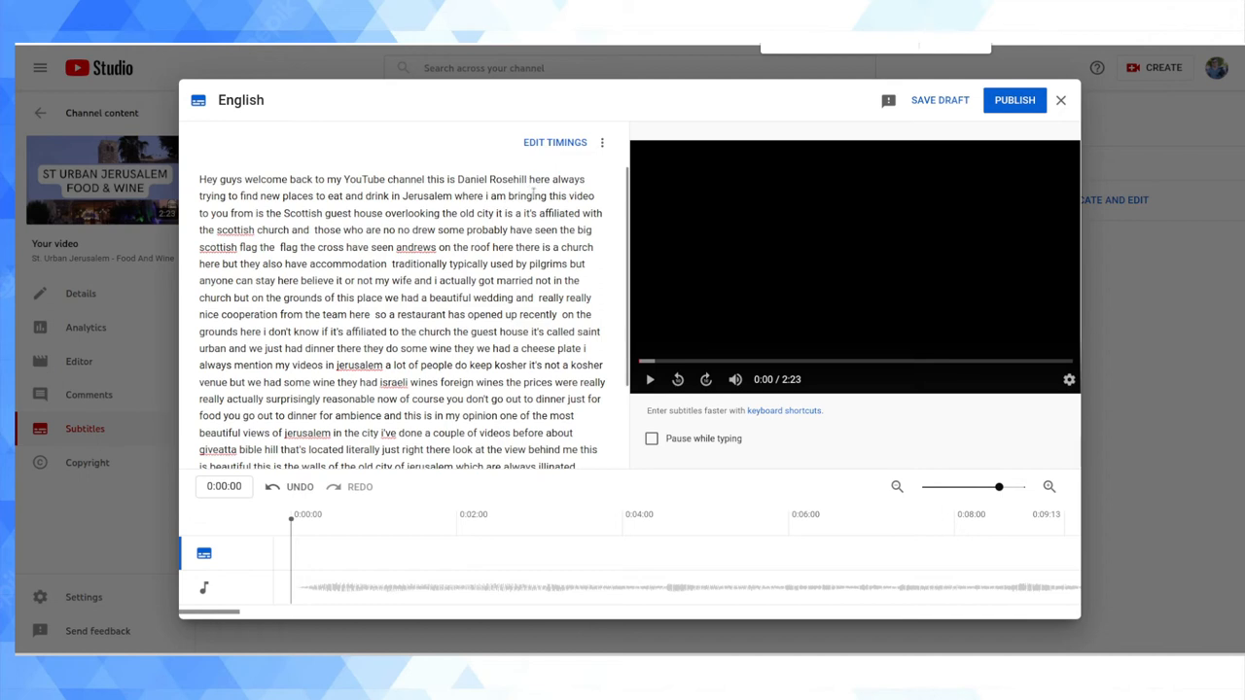
{"action": "mouse_move", "coordinate": [593, 159]}
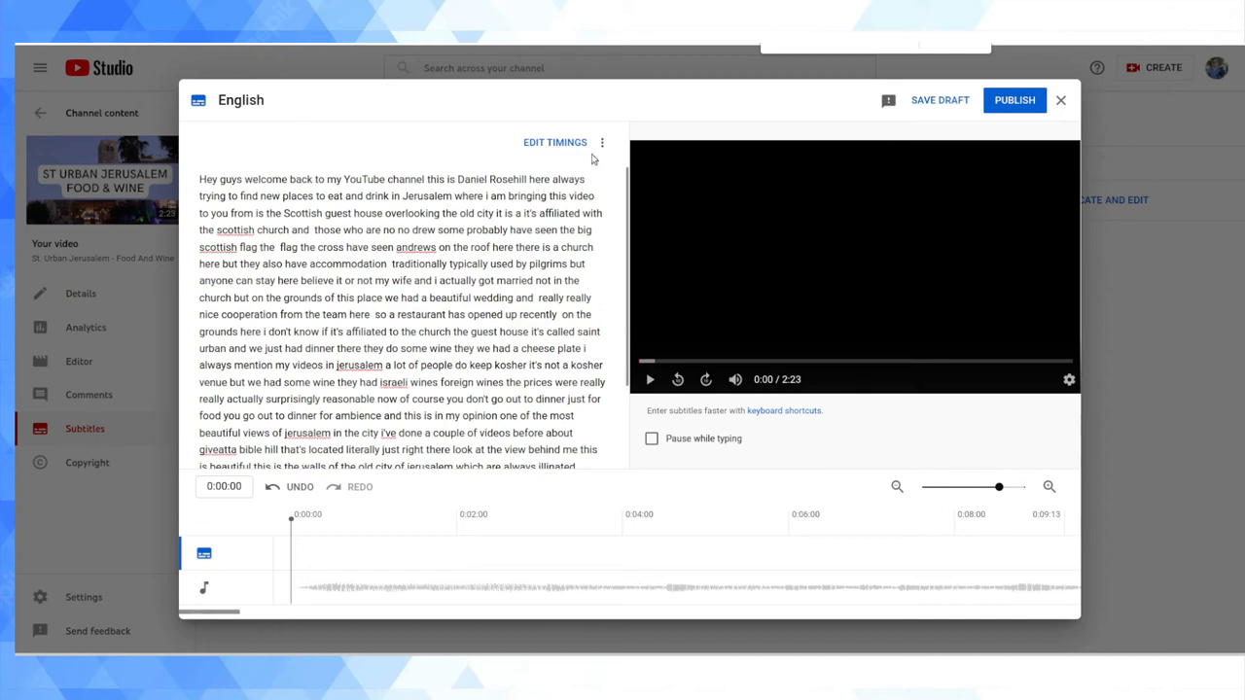
Switch the subtitles to timed captions with start and end times
{"action": "left_click", "coordinate": [554, 142]}
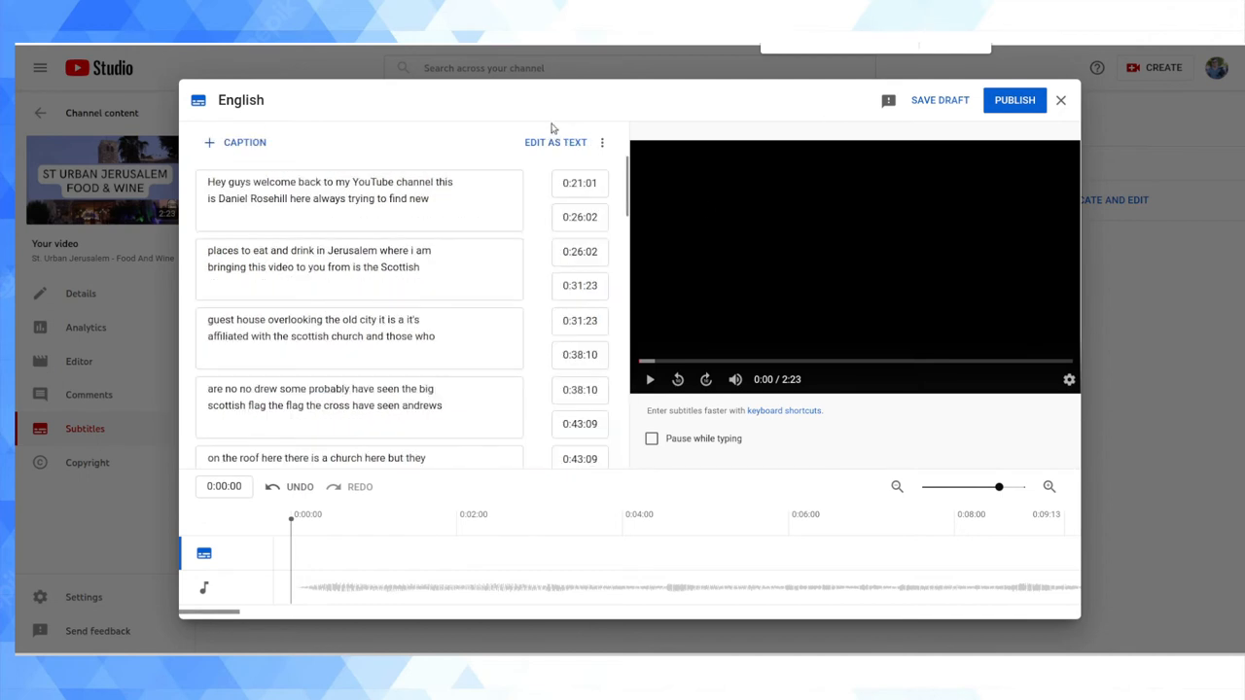
{"action": "left_click", "coordinate": [360, 191]}
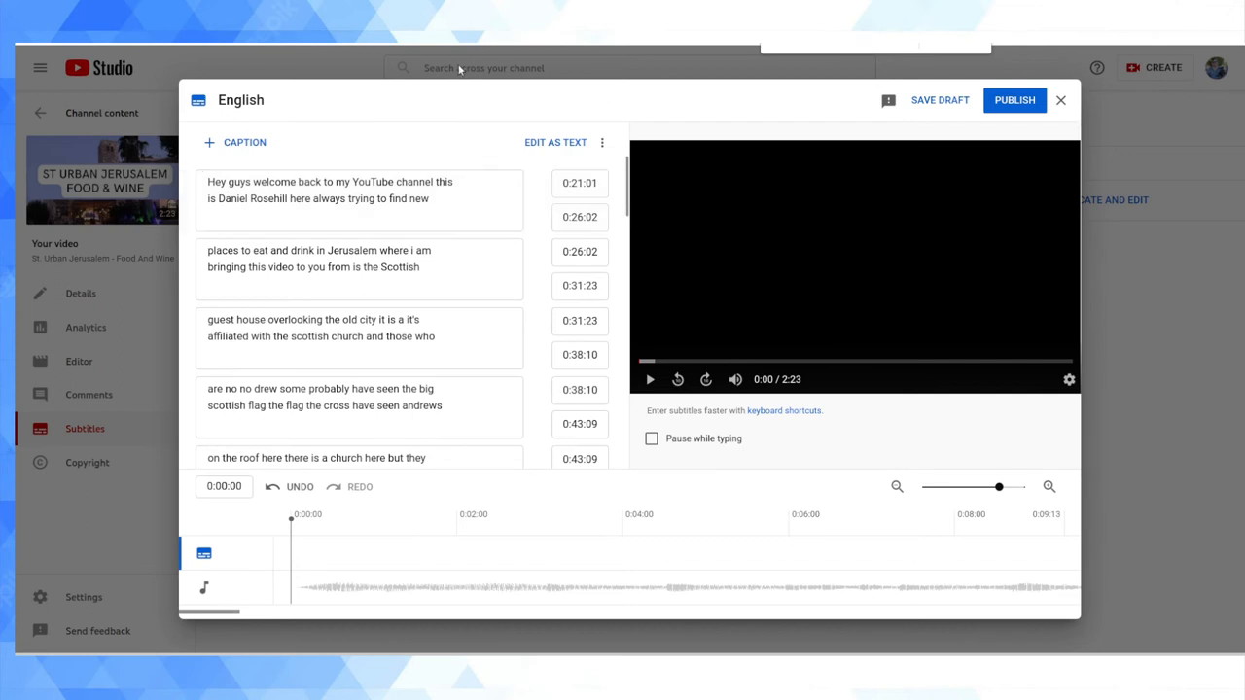
{"action": "left_click", "coordinate": [330, 268]}
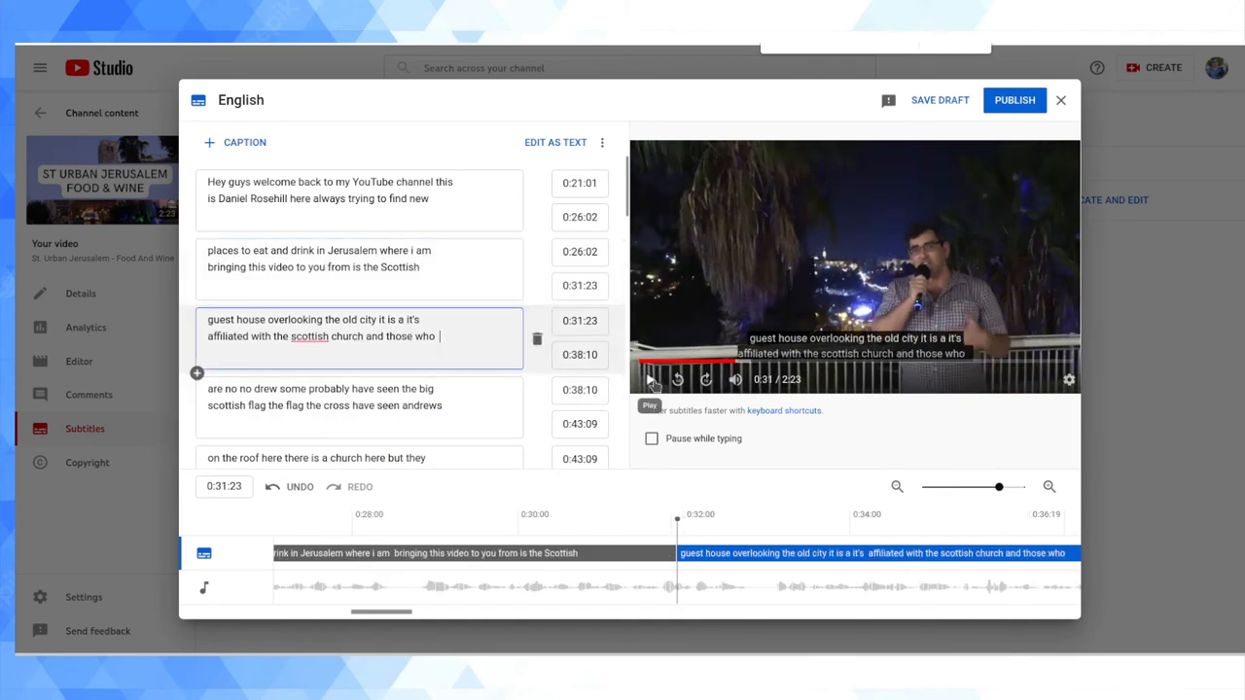
Jump to the guest house caption, play to check its timing, then return to plain text
{"action": "left_click", "coordinate": [649, 380]}
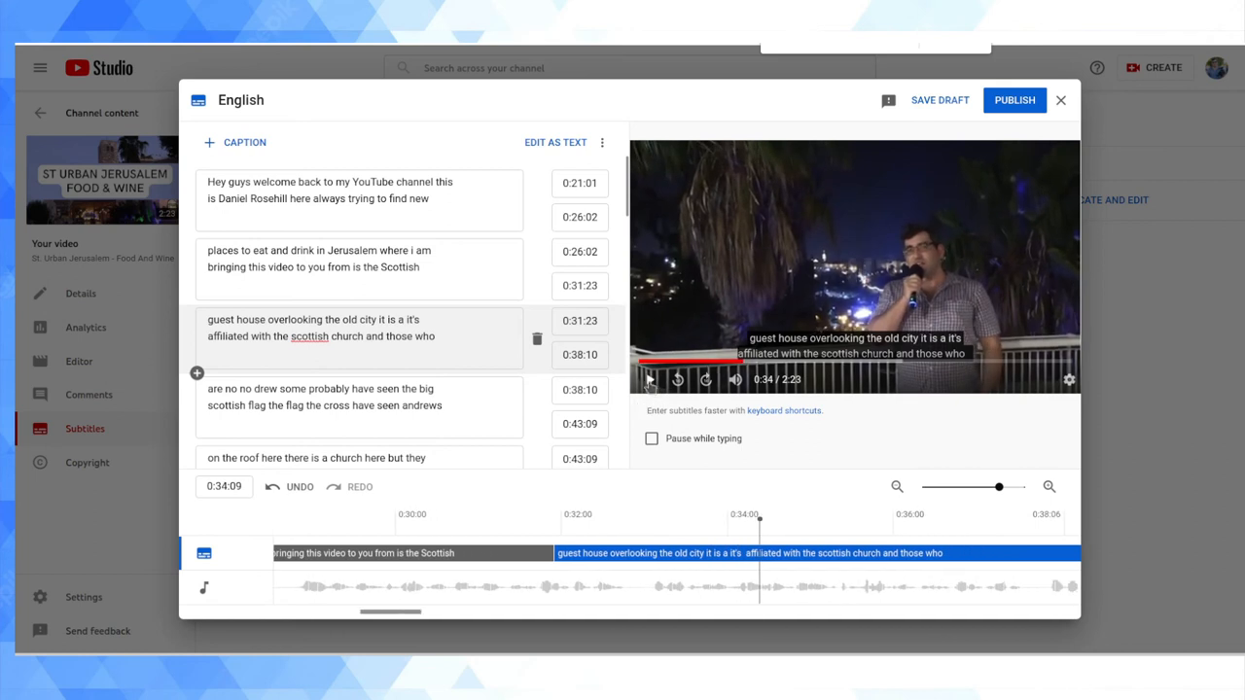
{"action": "left_click", "coordinate": [340, 406]}
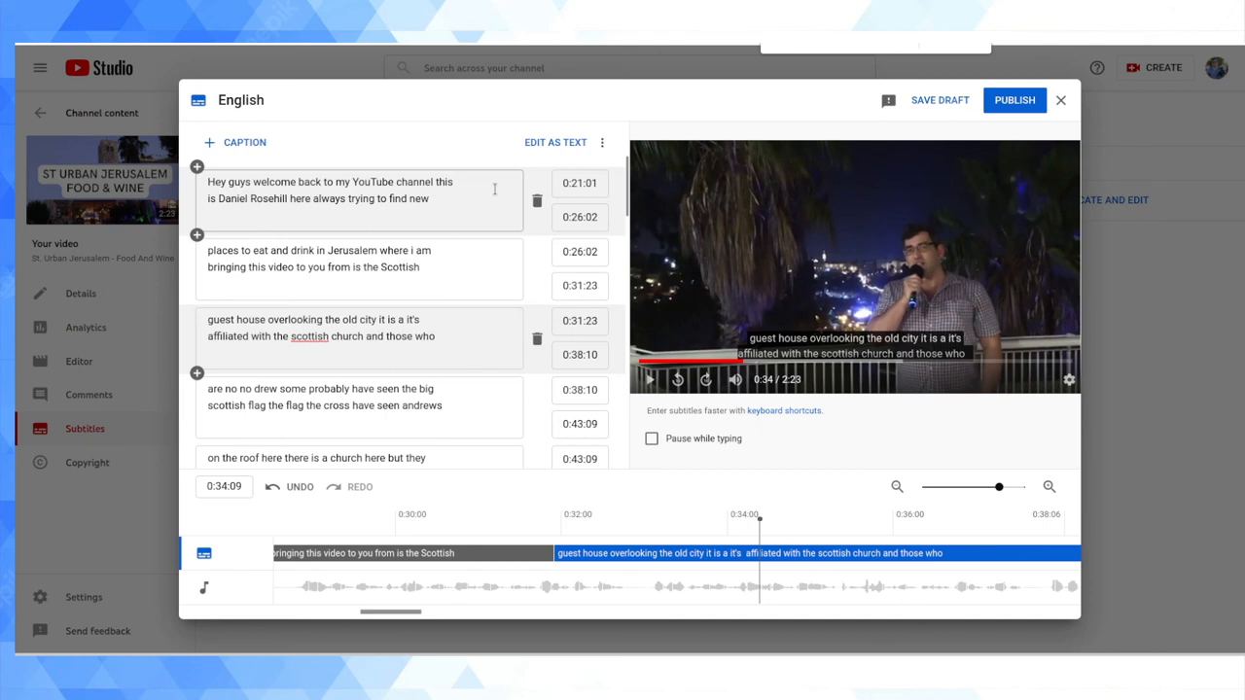
{"action": "left_click", "coordinate": [556, 142]}
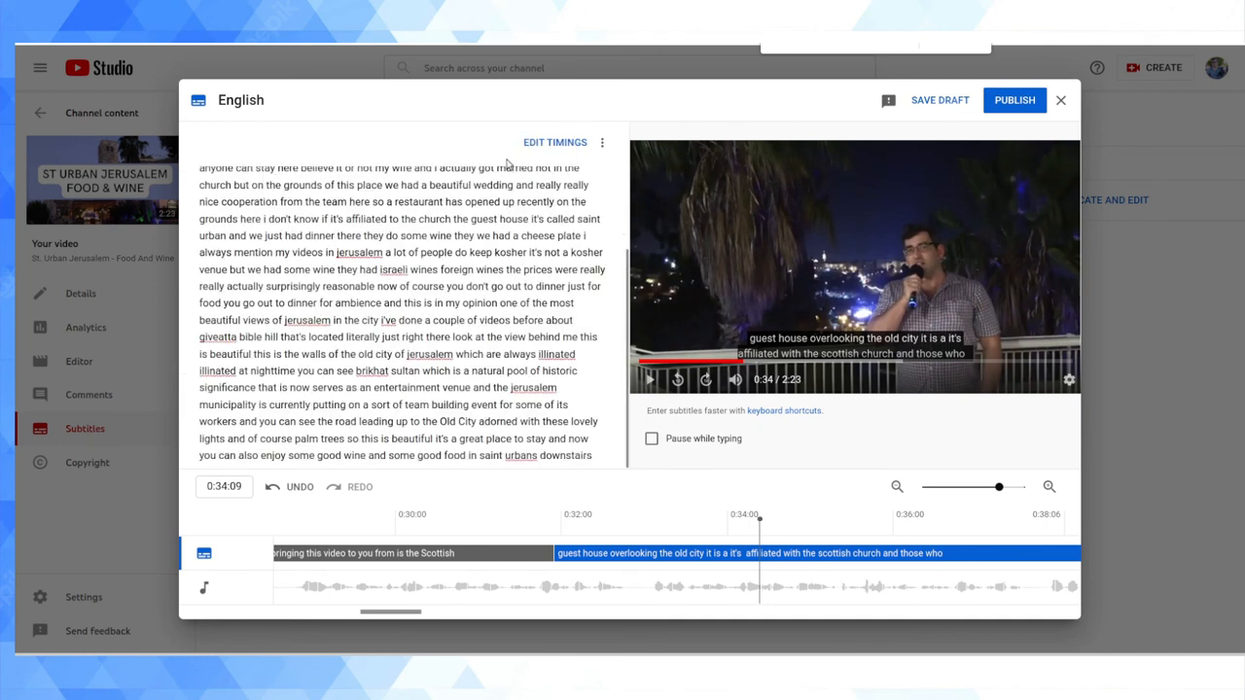
Carry further Writer corrections like capitalised Jerusalem and Israeli into the subtitle text
{"action": "right_click", "coordinate": [393, 269]}
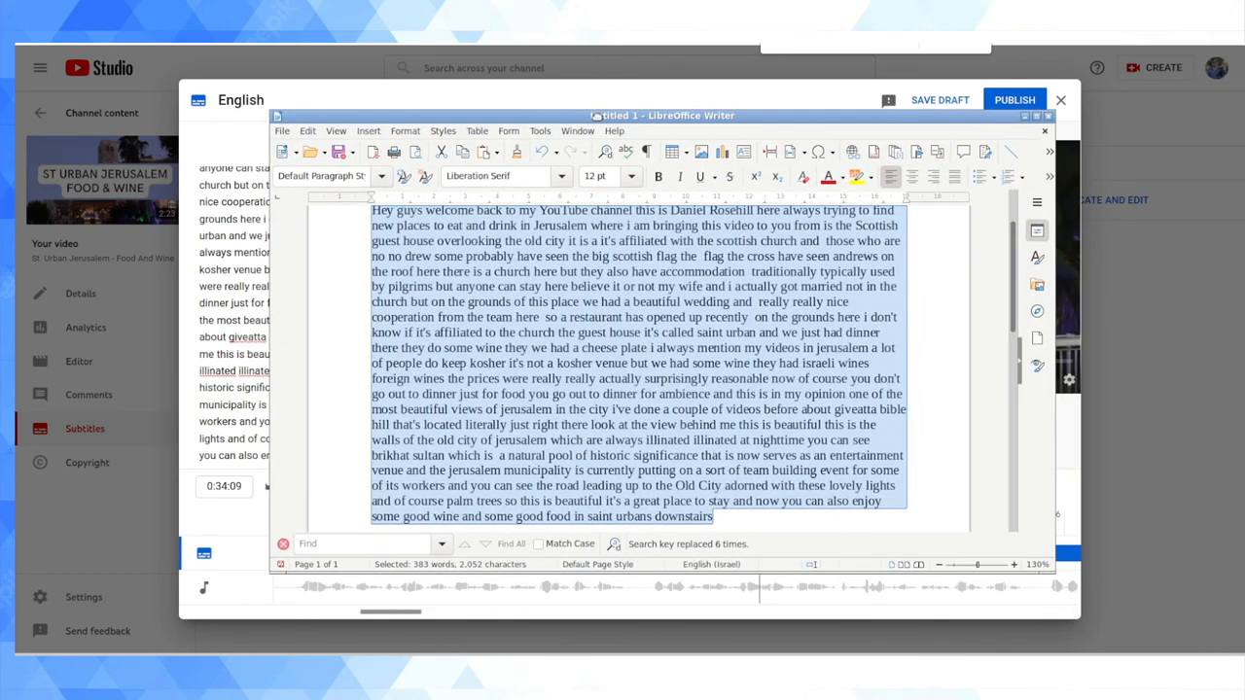
{"action": "left_click", "coordinate": [588, 287]}
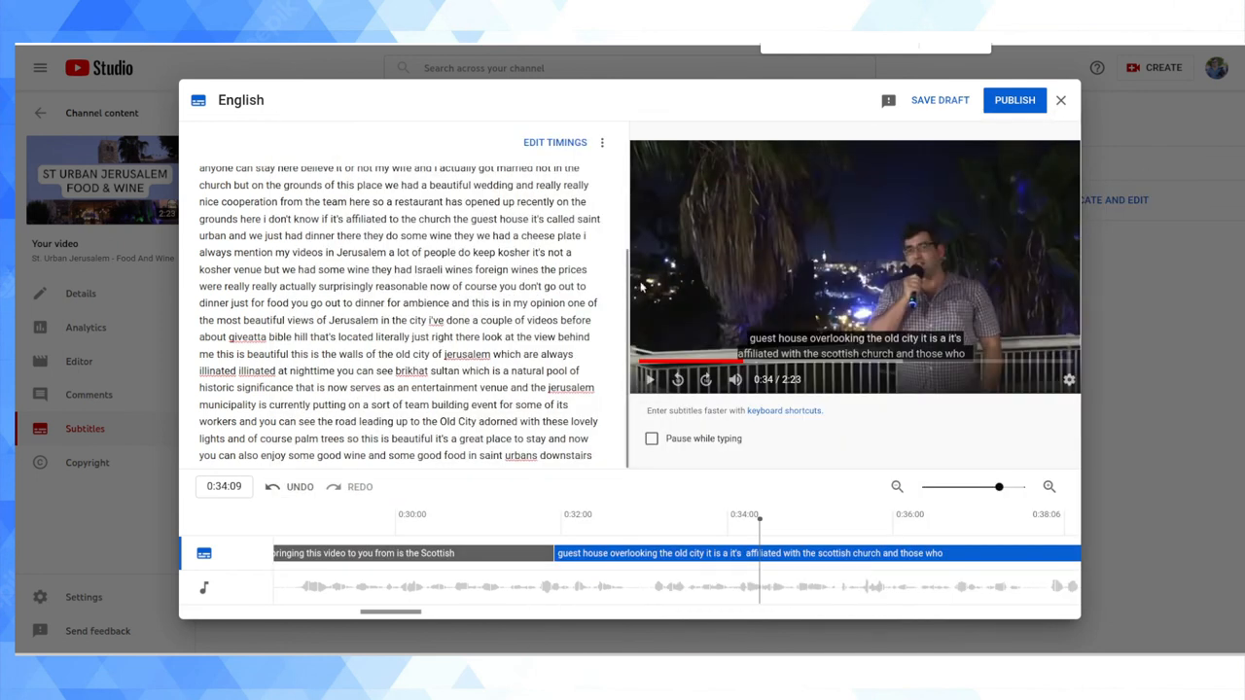
Review the corrected captions with timings, including the Jerusalem and Israeli wines lines
{"action": "left_click", "coordinate": [555, 142]}
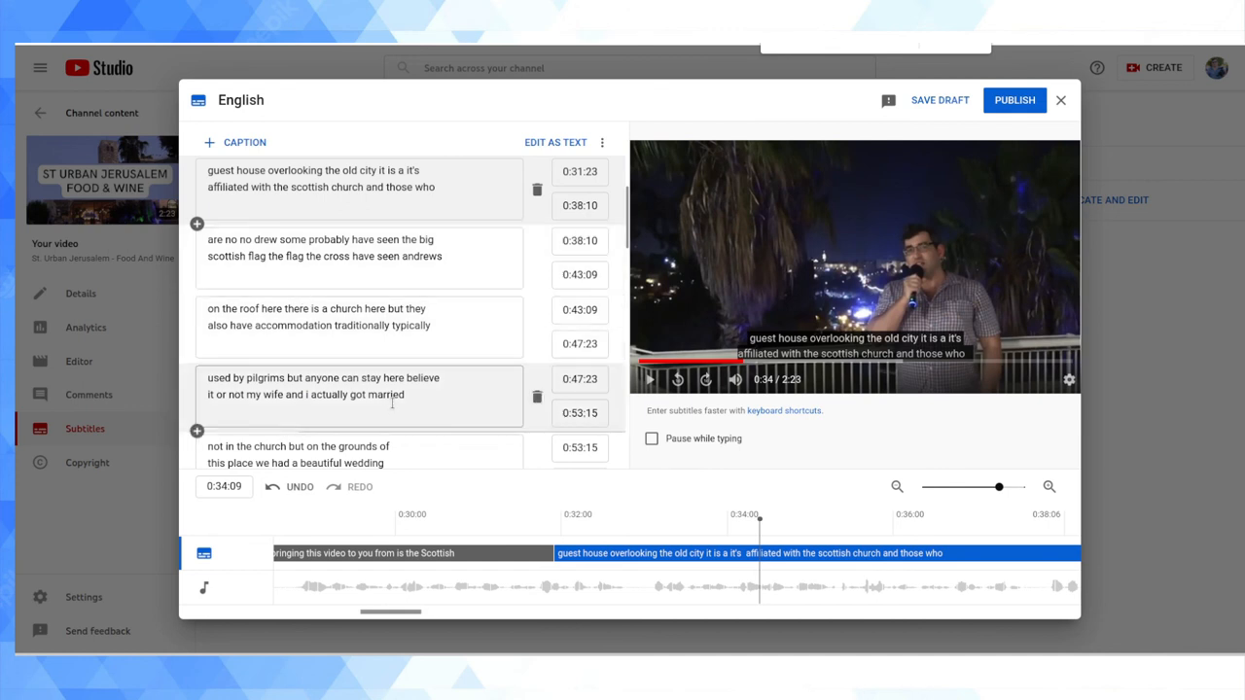
{"action": "scroll", "scroll_direction": "down", "scroll_amount": 3}
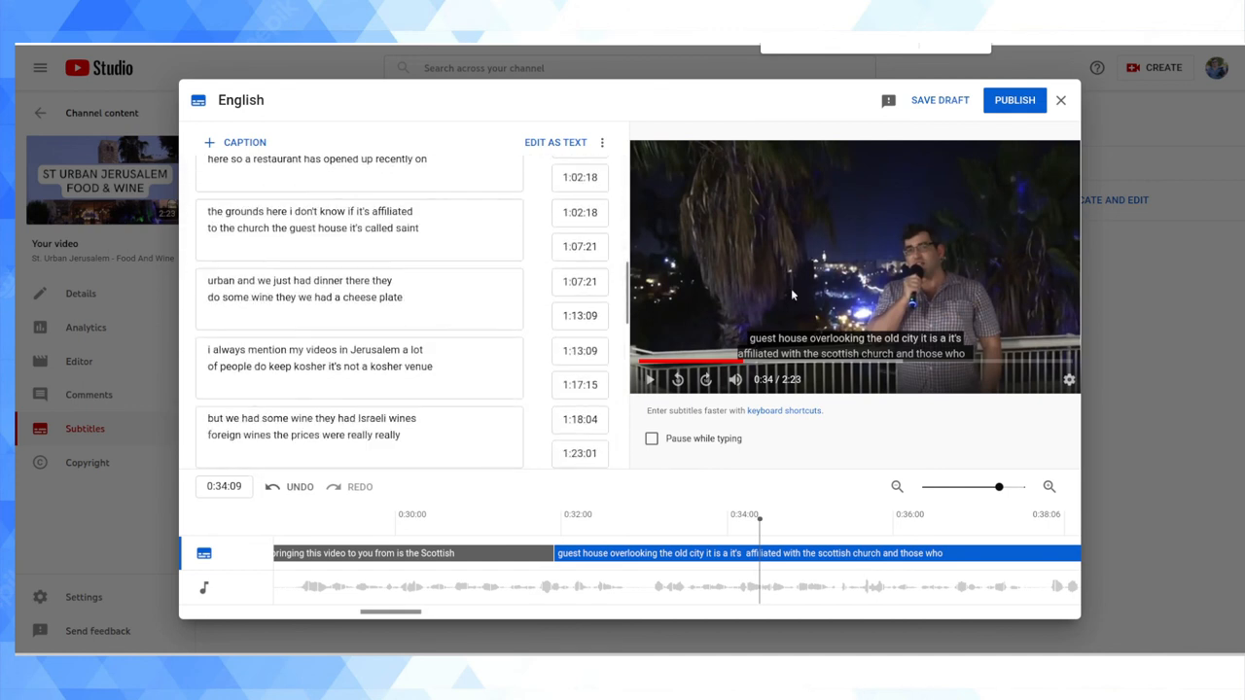
{"action": "mouse_move", "coordinate": [782, 284]}
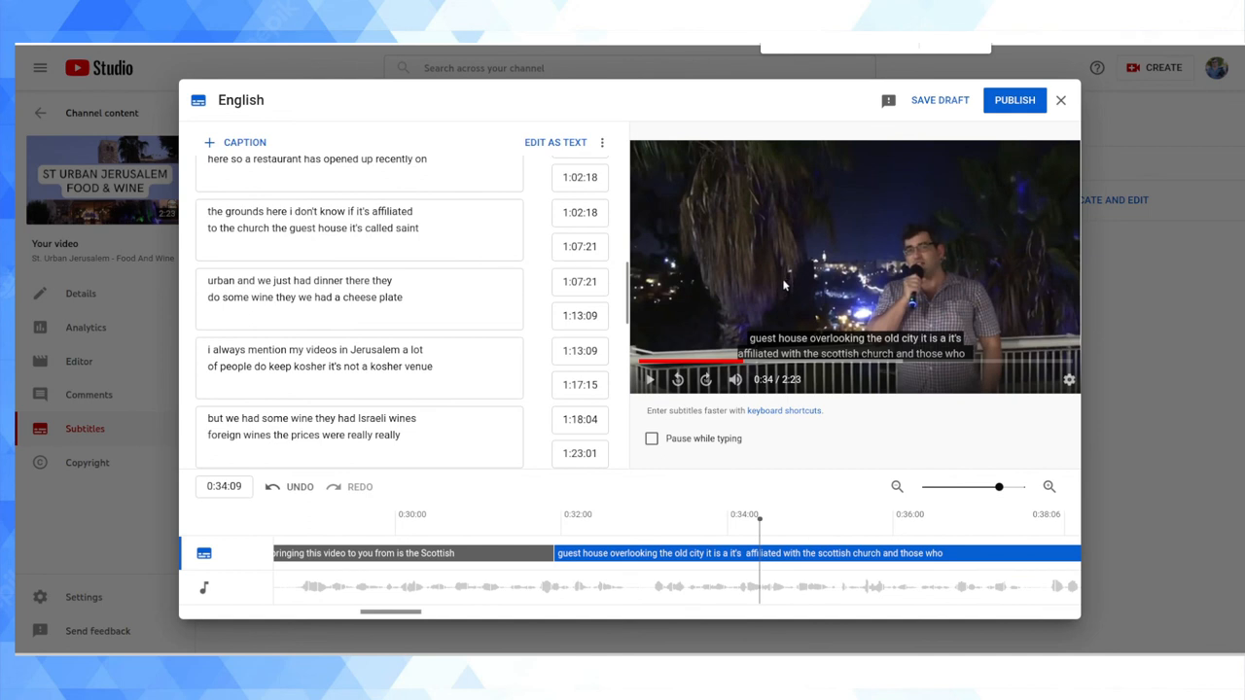
{"action": "mouse_move", "coordinate": [728, 276]}
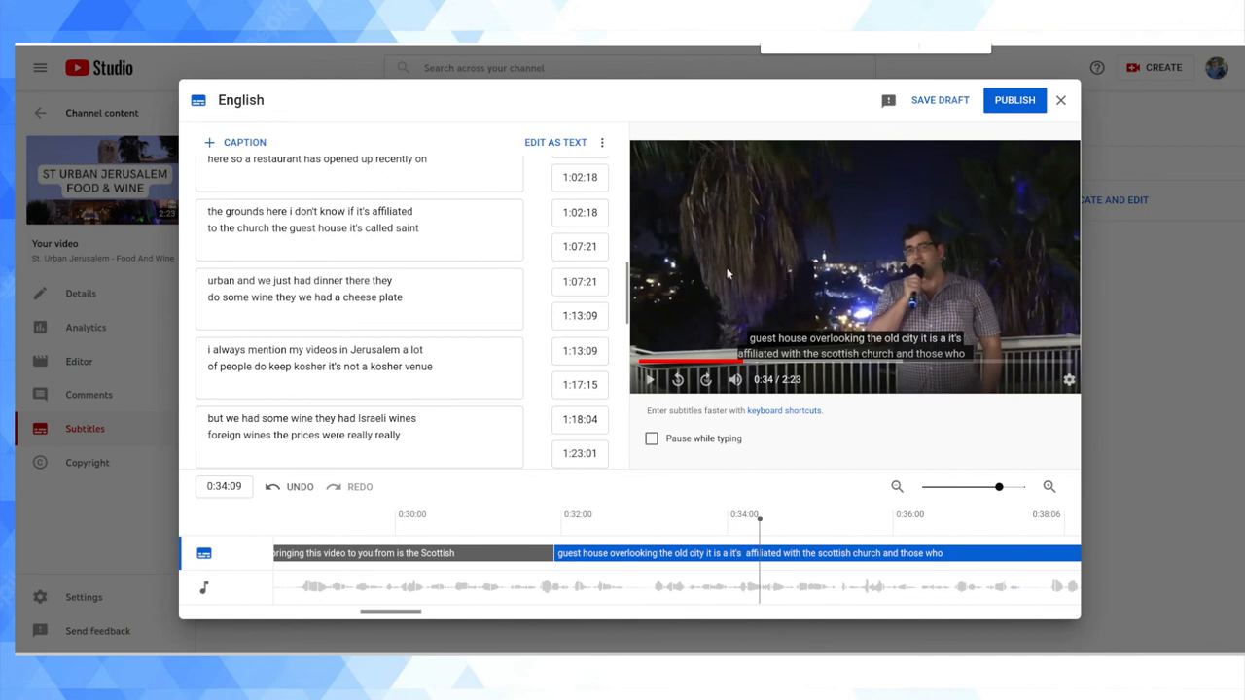